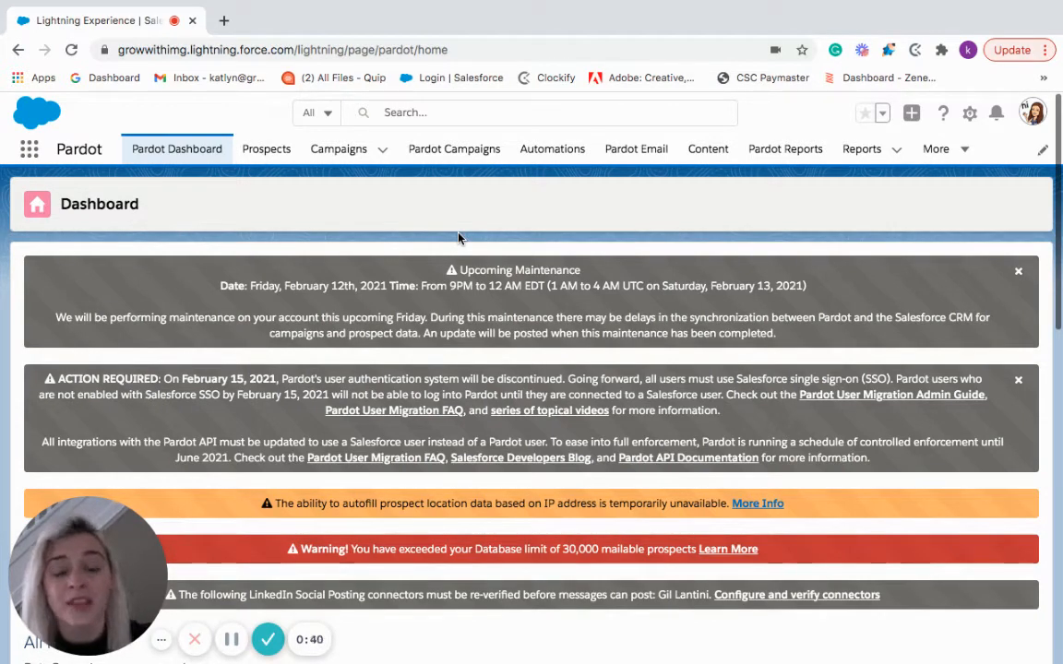
pyautogui.moveTo(691, 184)
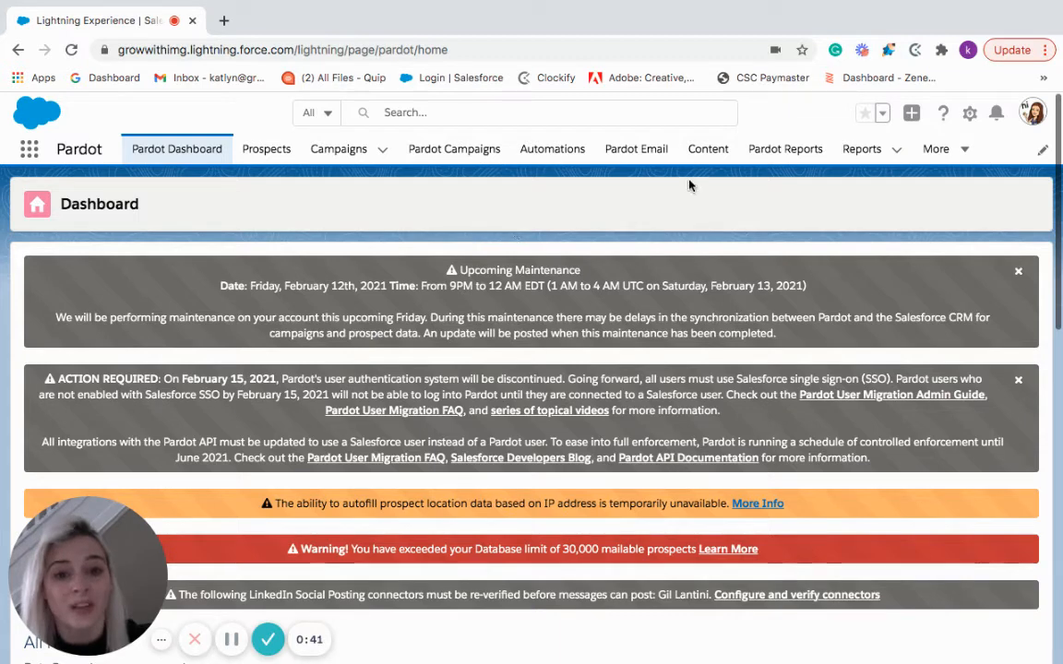
# Go to the Forms list under the Content section
pyautogui.click(709, 148)
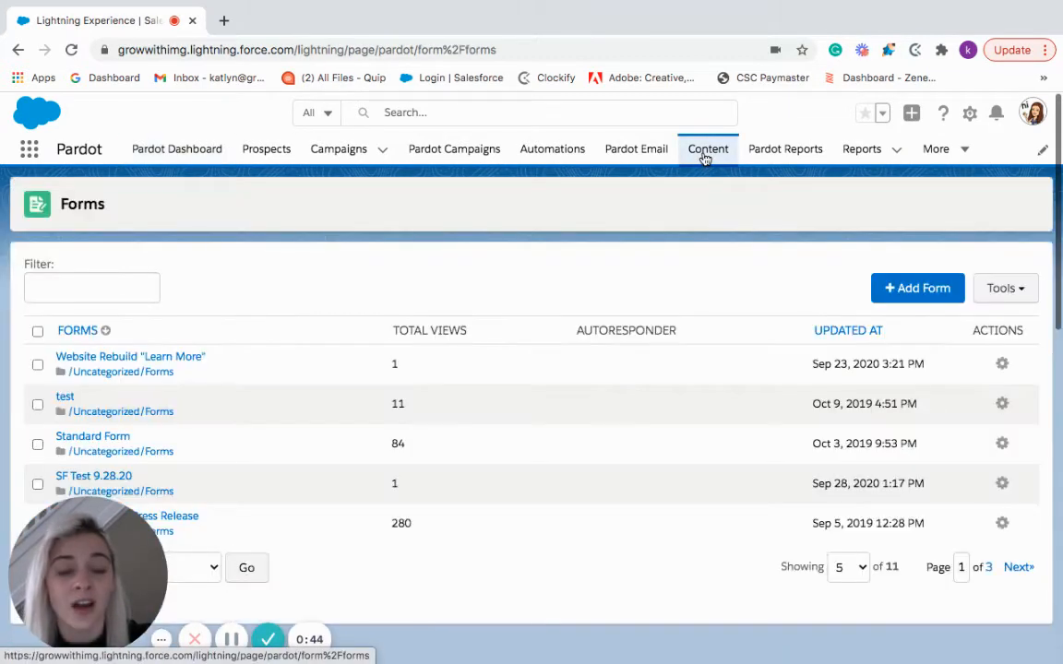
pyautogui.click(709, 147)
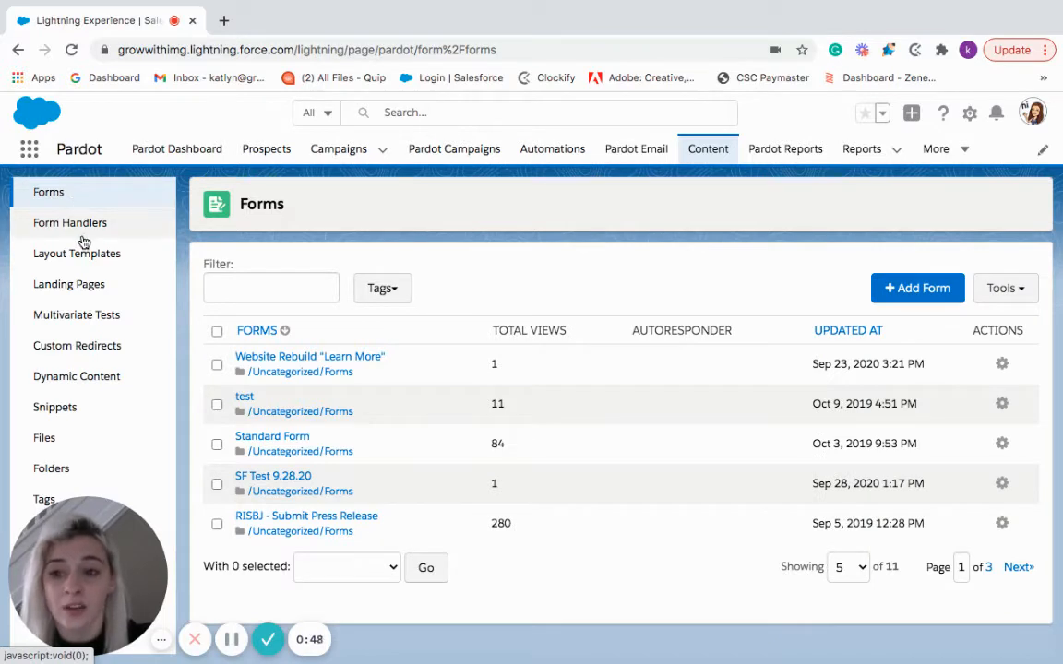
pyautogui.moveTo(181, 225)
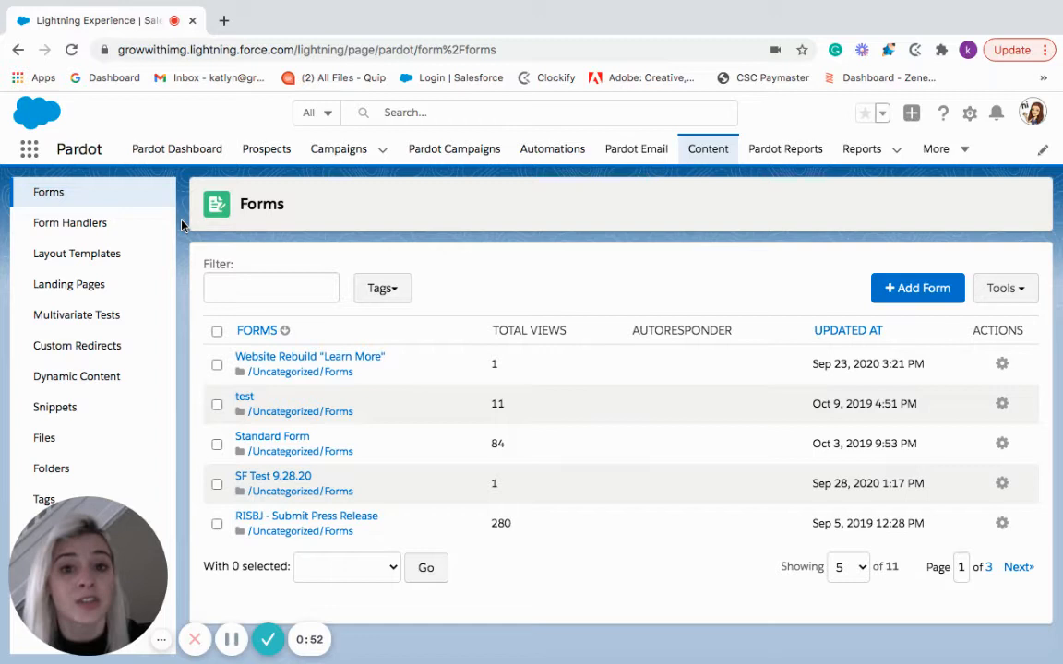
pyautogui.moveTo(200, 223)
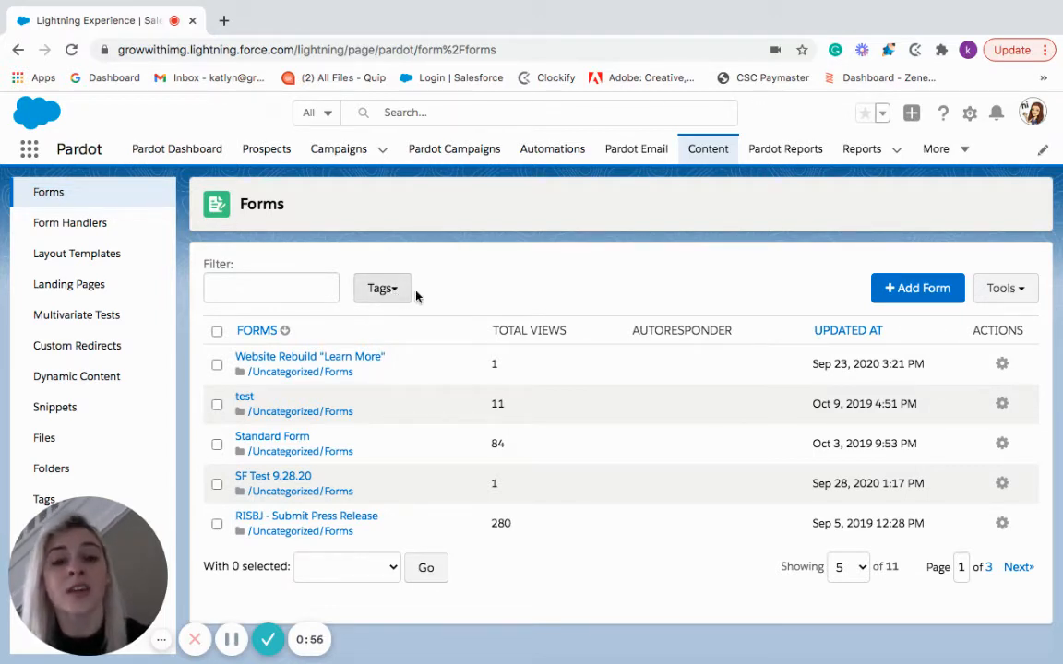
pyautogui.moveTo(447, 298)
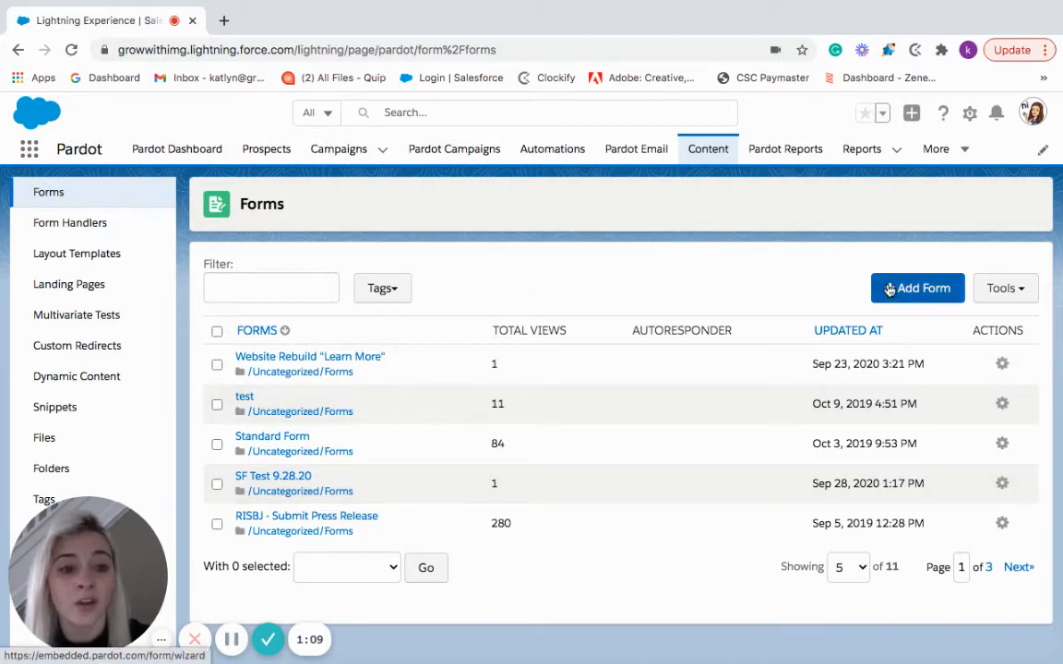
# Create a new form named 'Form Training Test' and attach it to the Test campaign
pyautogui.click(916, 288)
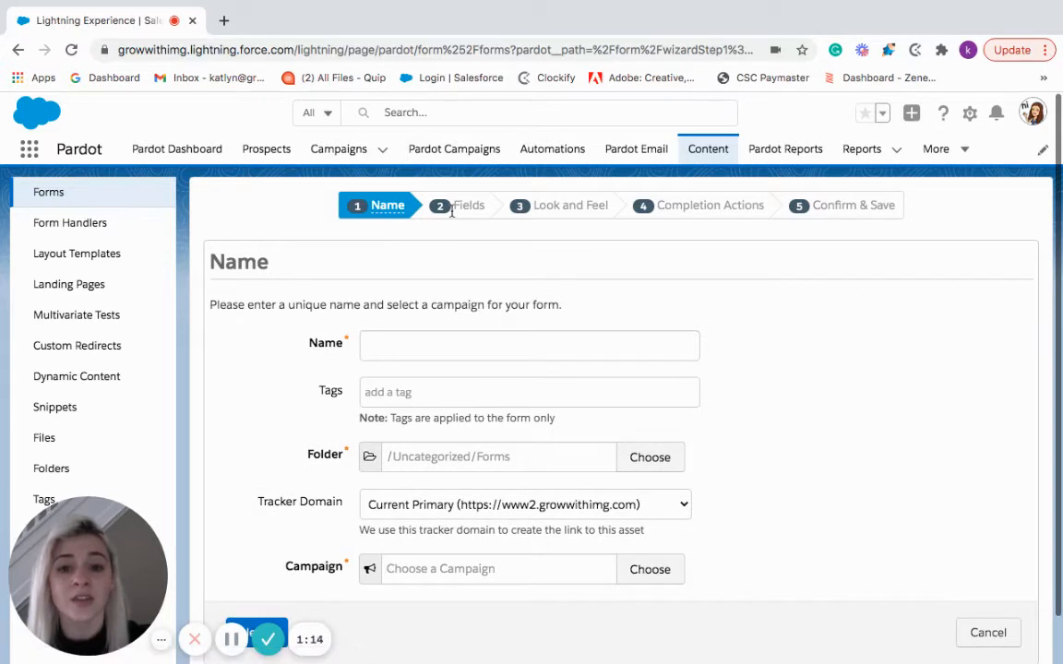
pyautogui.moveTo(531, 210)
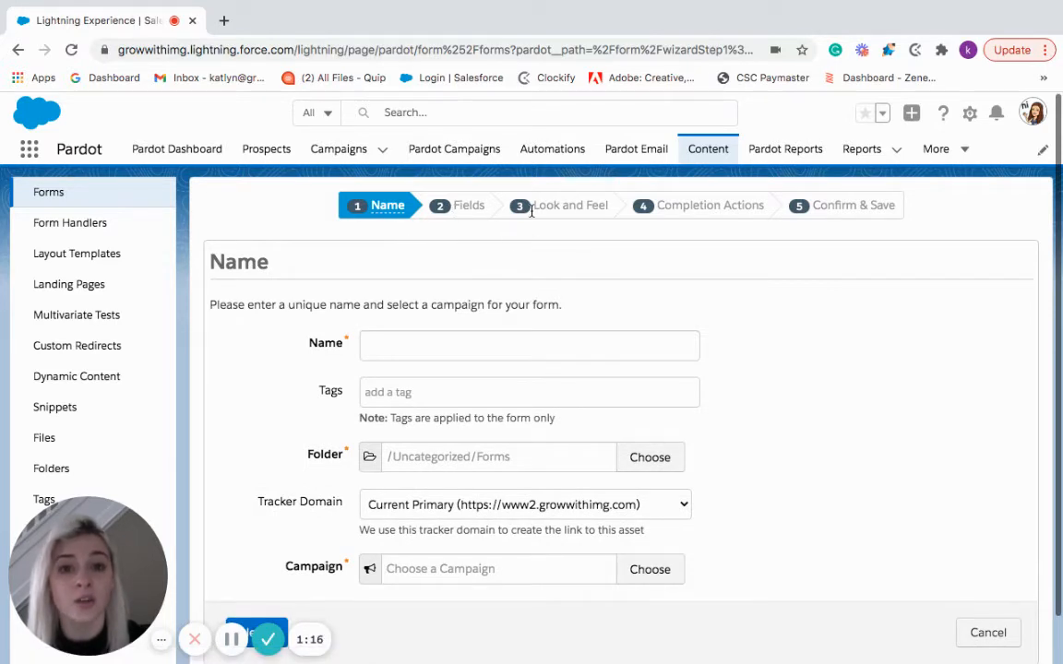
pyautogui.scroll(-3)
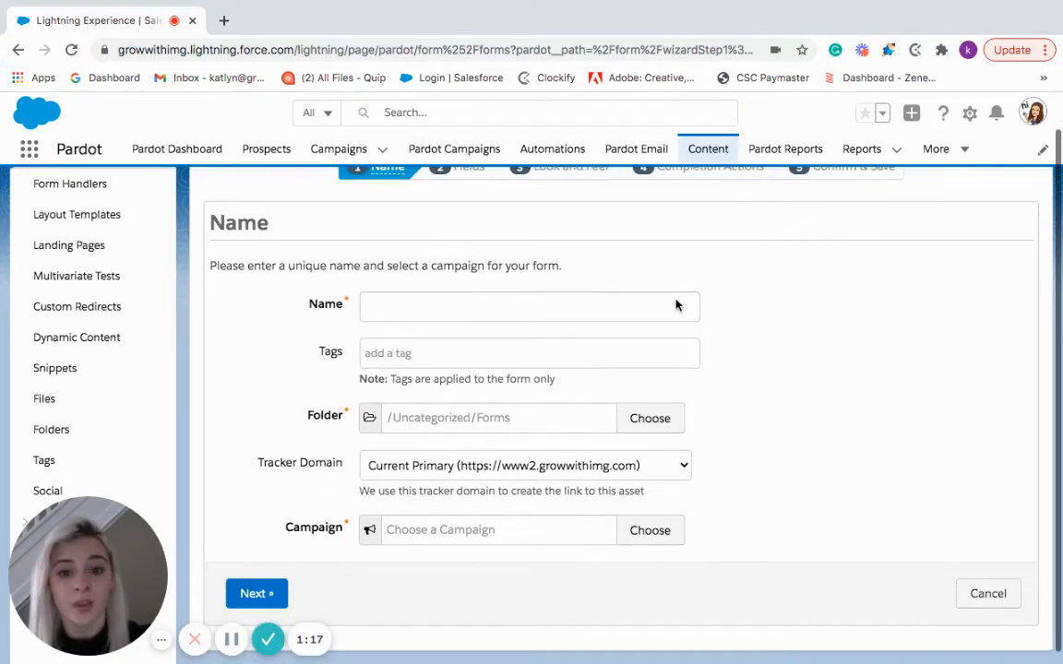
pyautogui.write('Form Training Test')
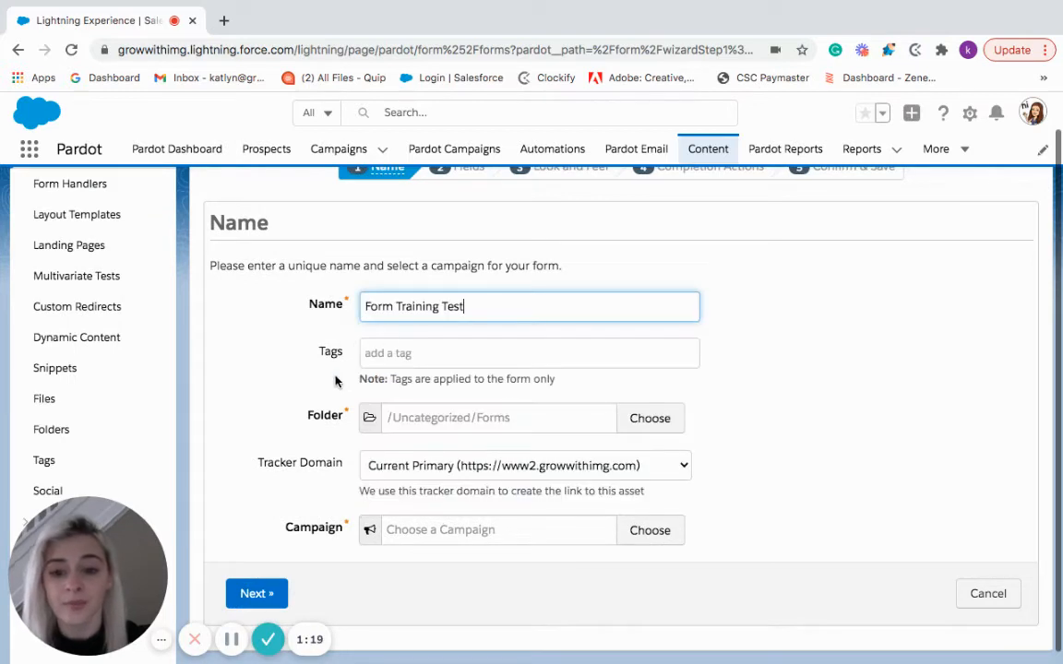
pyautogui.click(650, 530)
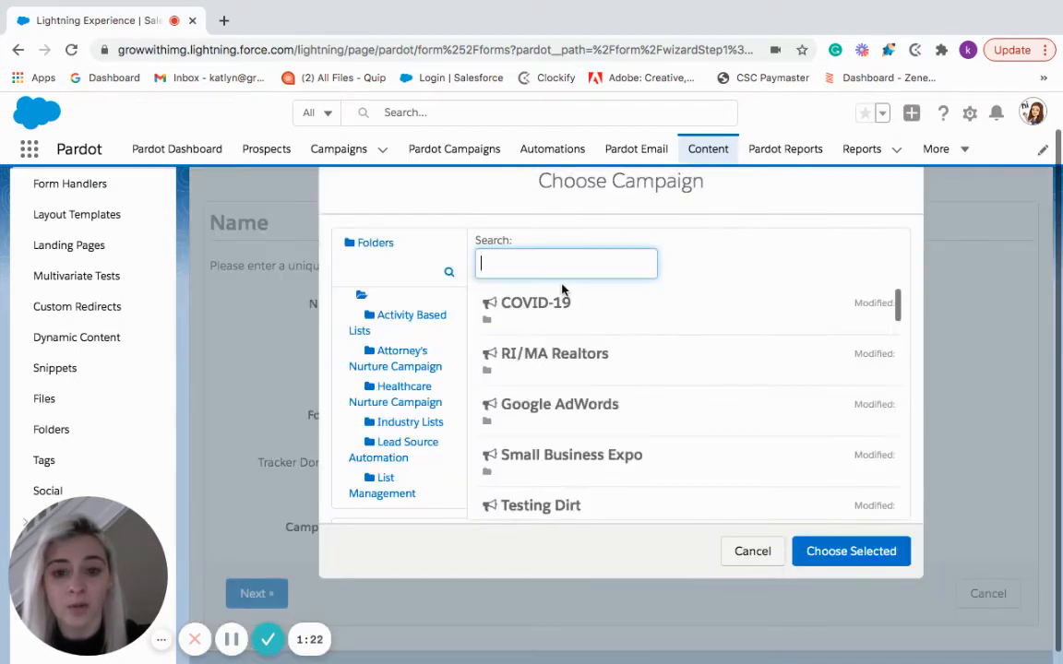
pyautogui.write('te')
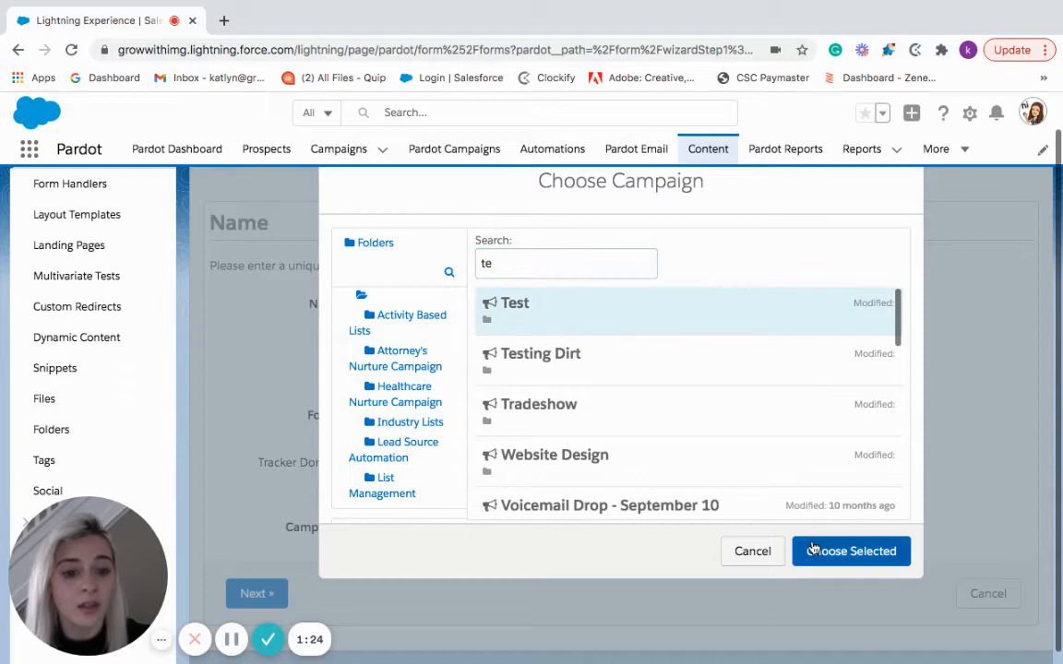
pyautogui.click(849, 550)
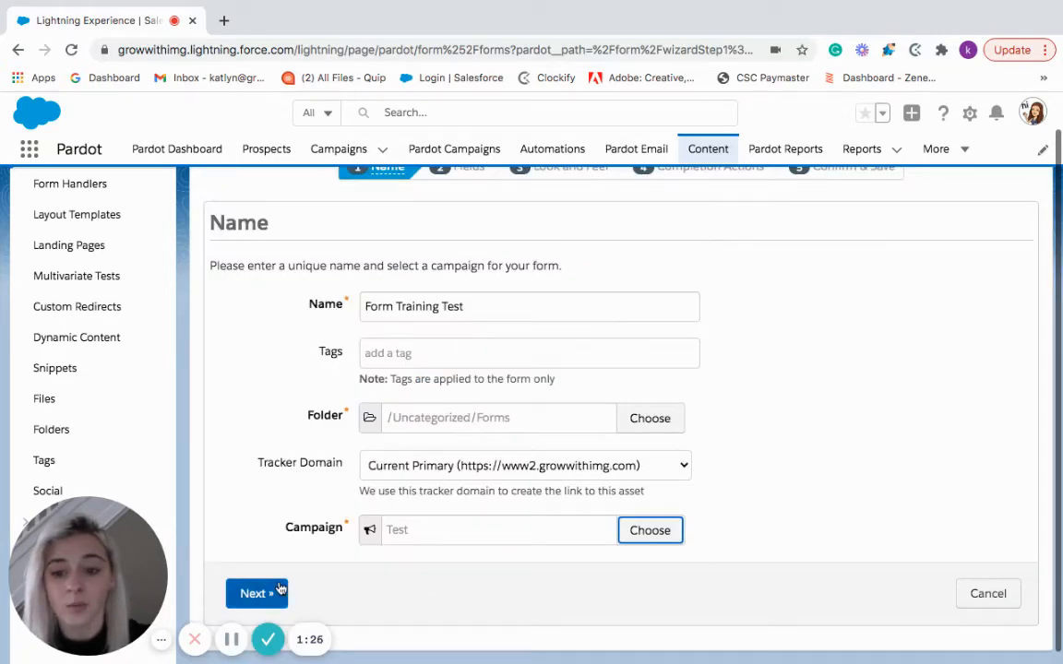
# Continue to the Fields step and delete the Company field, keeping First Name, Last Name and Email
pyautogui.click(257, 594)
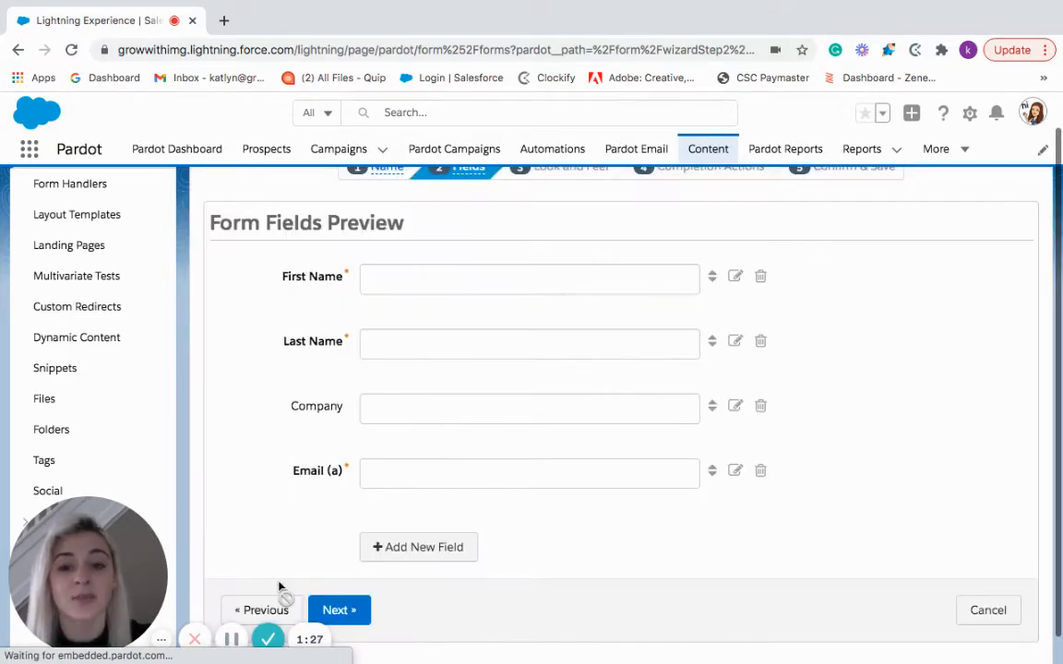
pyautogui.moveTo(284, 504)
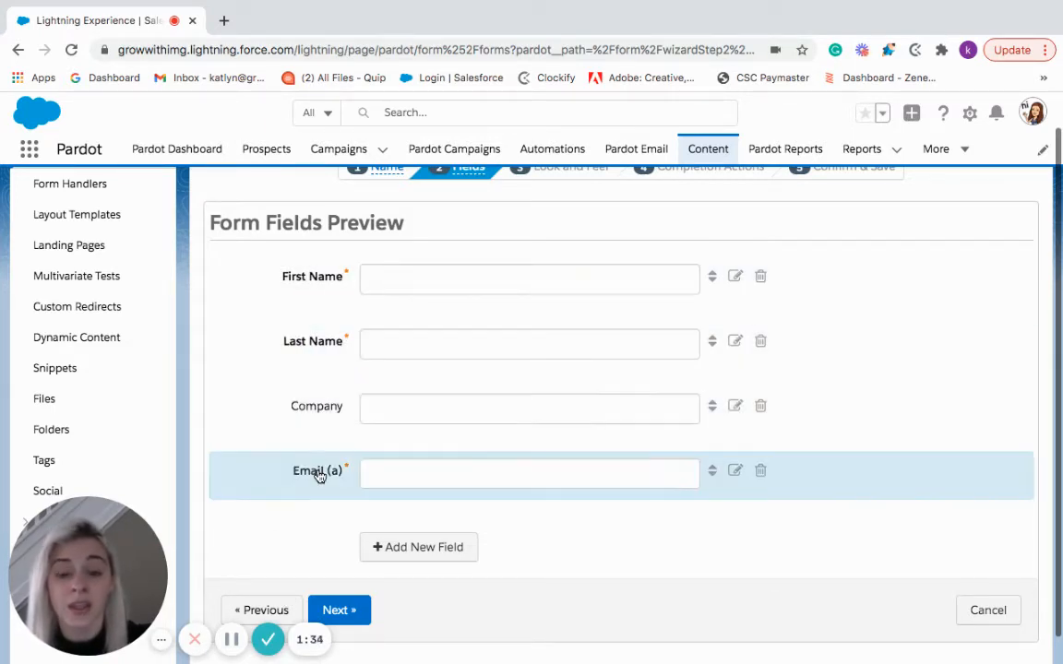
pyautogui.moveTo(764, 406)
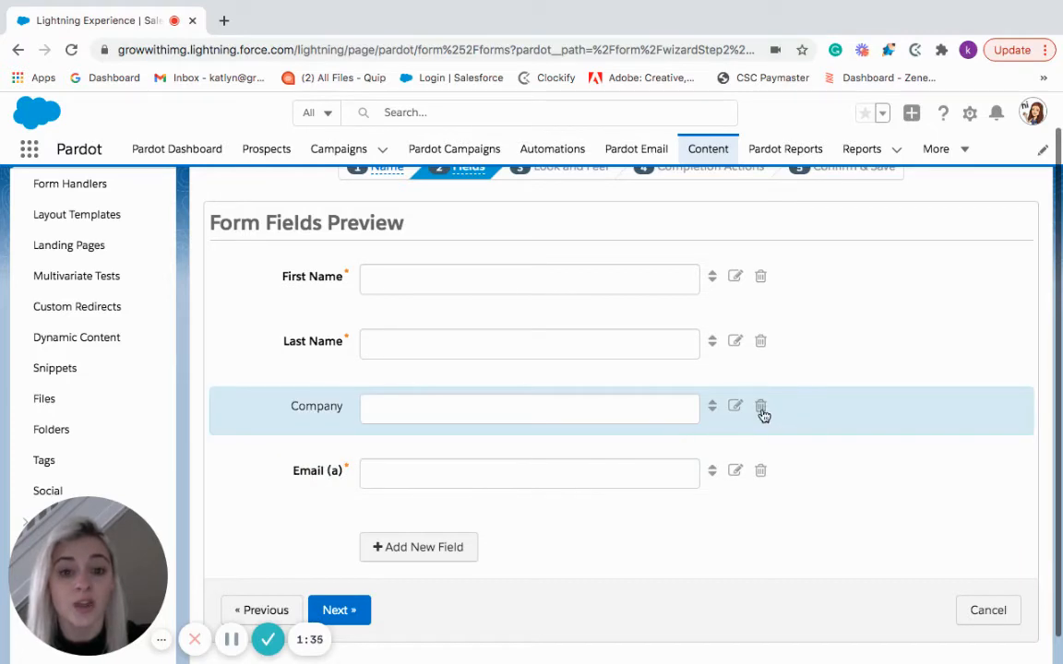
pyautogui.click(761, 406)
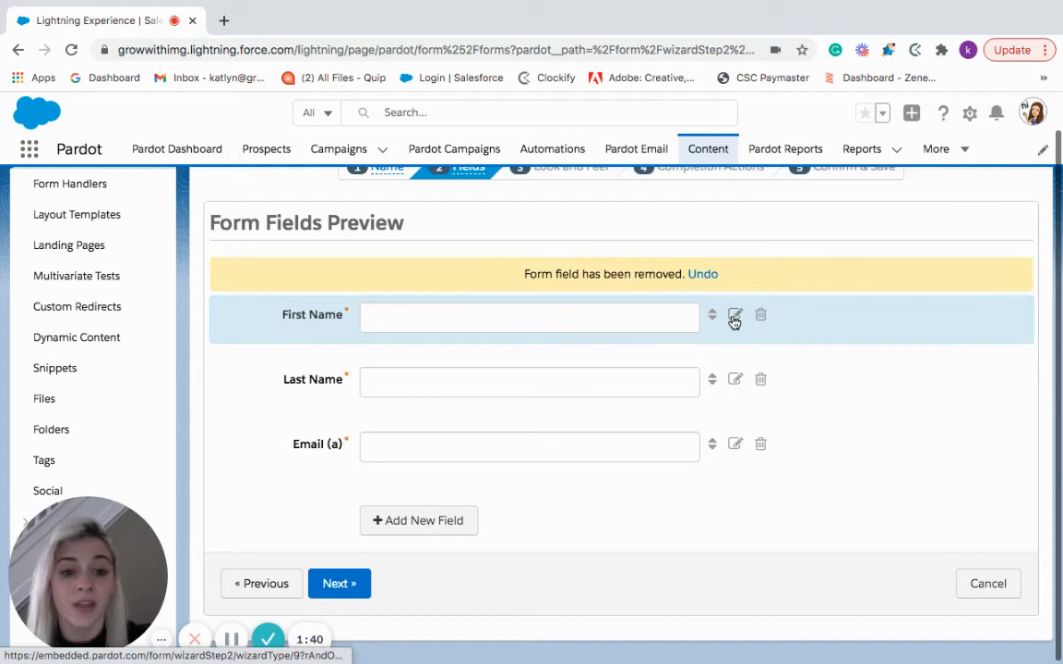
pyautogui.moveTo(735, 314)
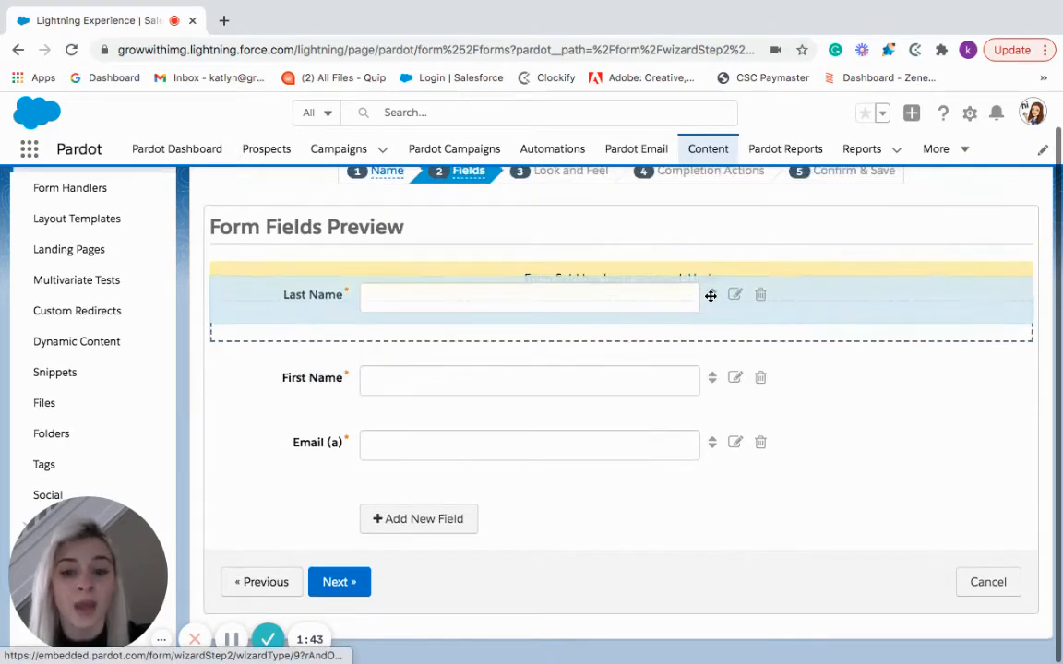
pyautogui.click(761, 295)
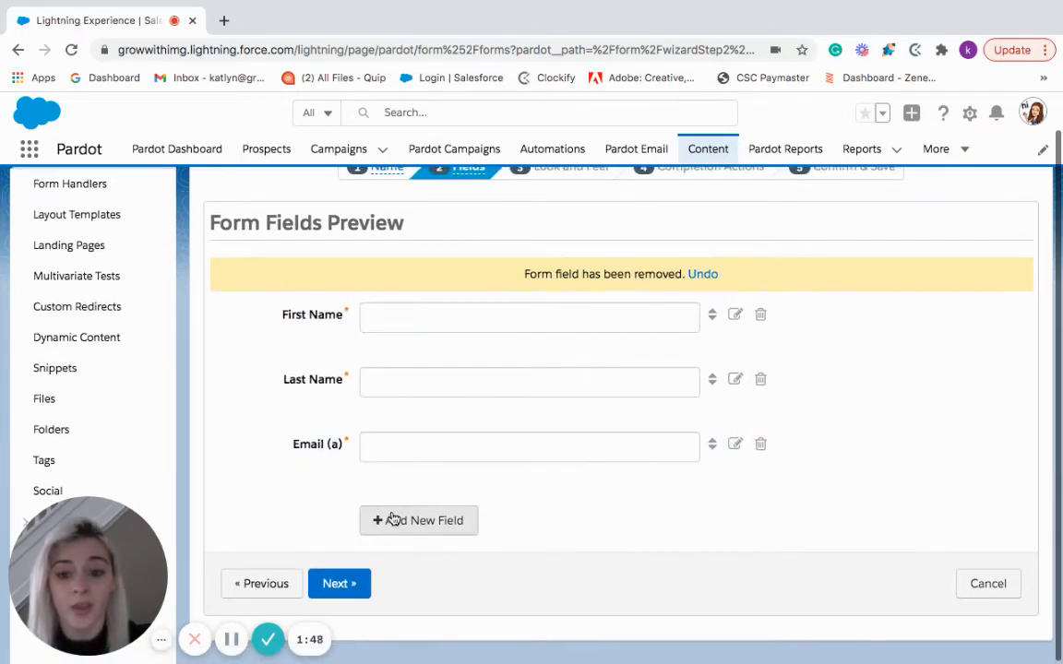
# Add a new optional Text field mapped to the Company prospect field
pyautogui.click(734, 443)
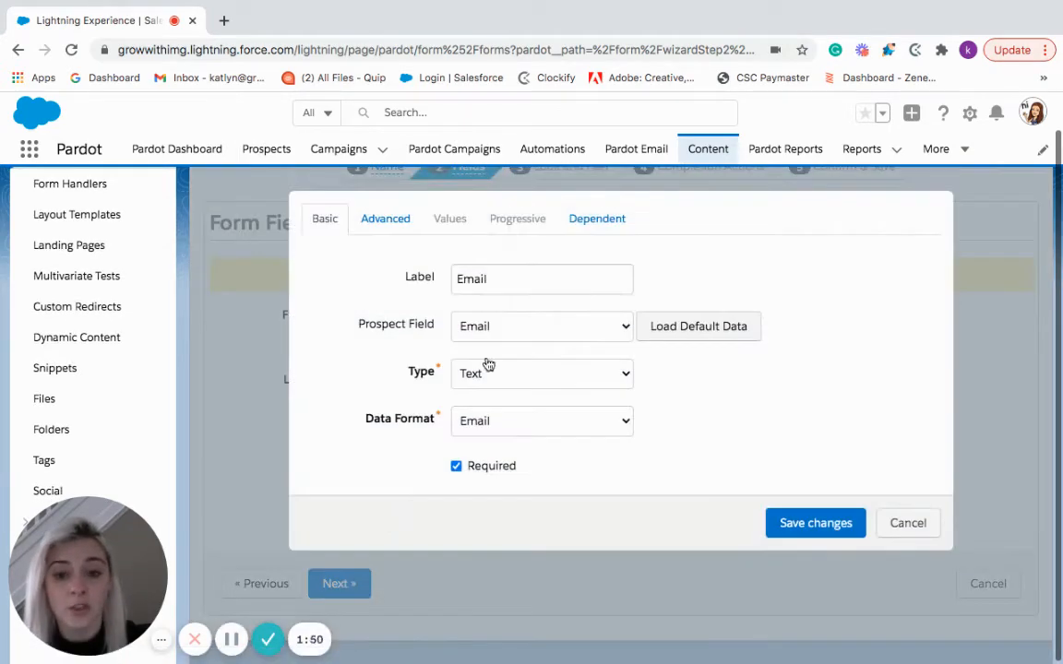
pyautogui.click(541, 325)
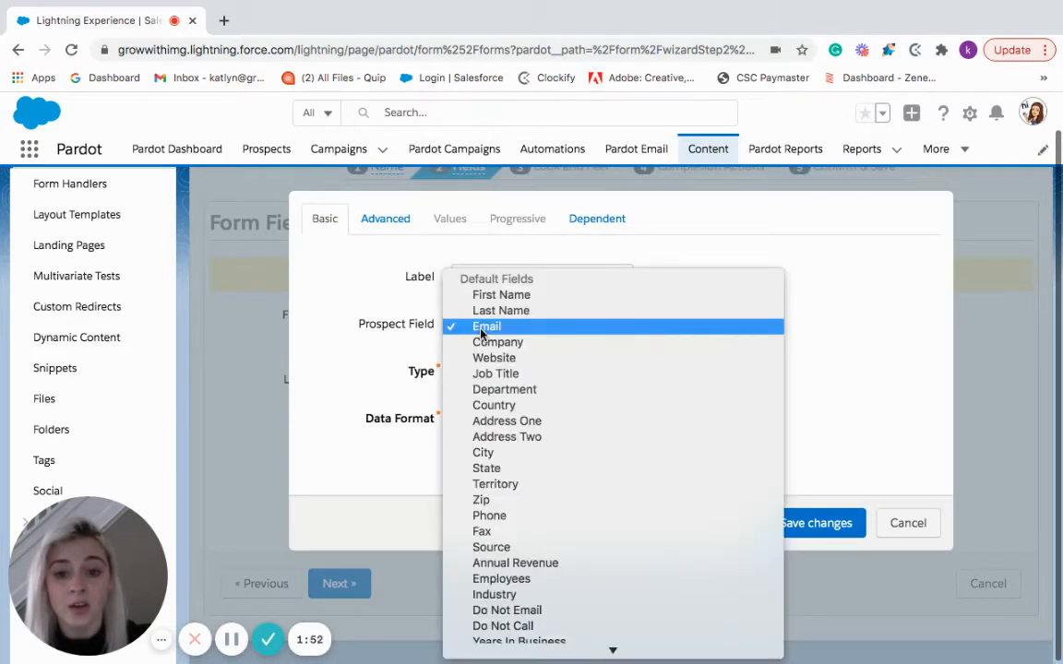
pyautogui.click(498, 341)
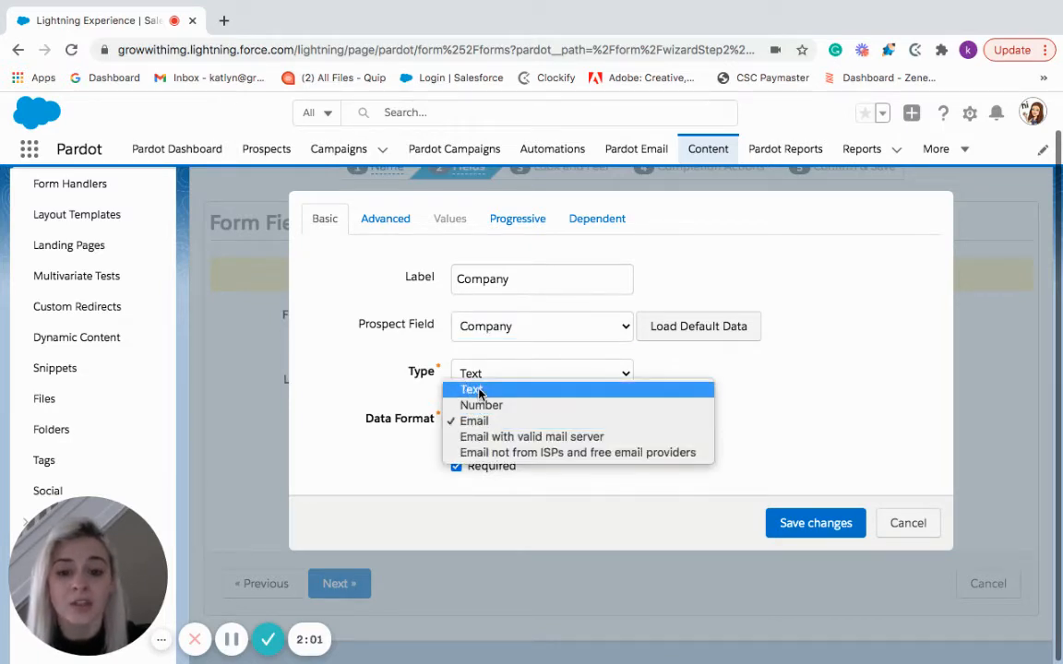
pyautogui.click(473, 387)
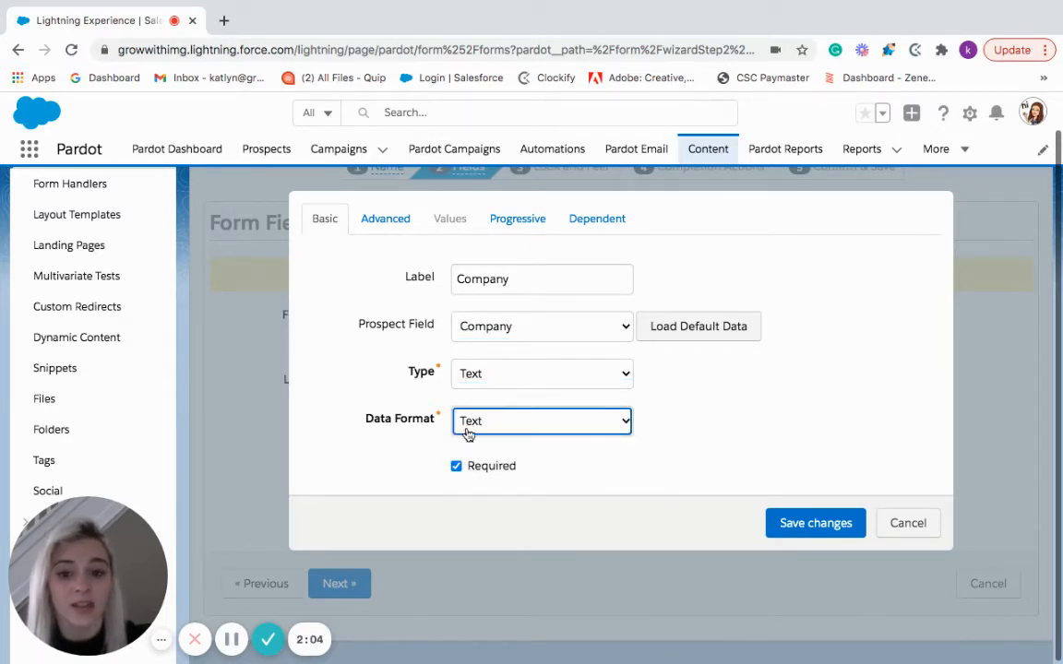
pyautogui.click(456, 465)
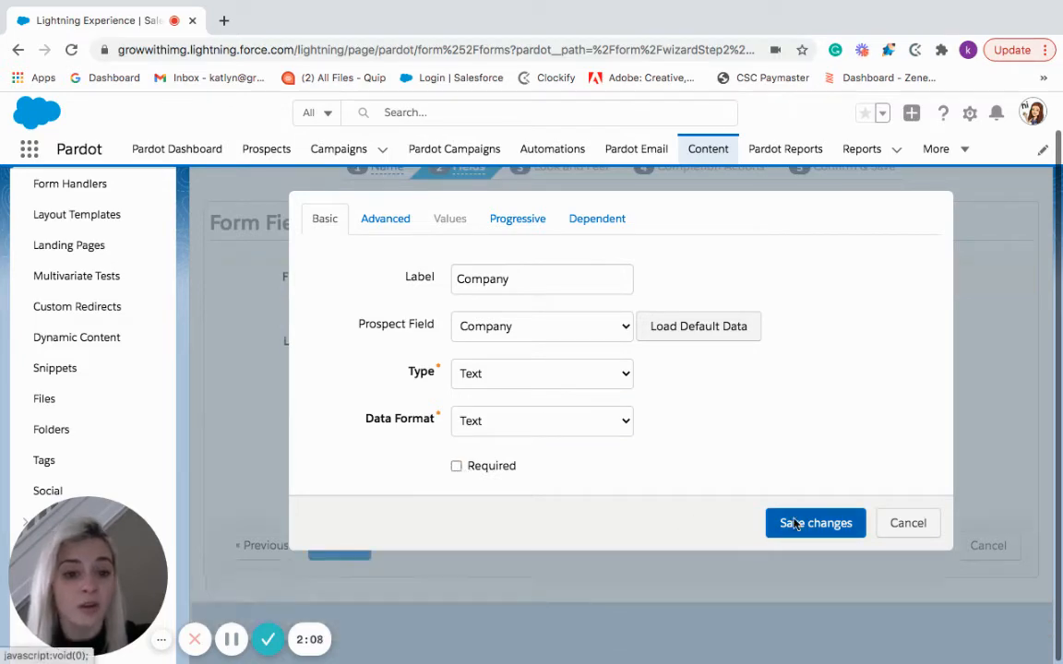
pyautogui.click(815, 524)
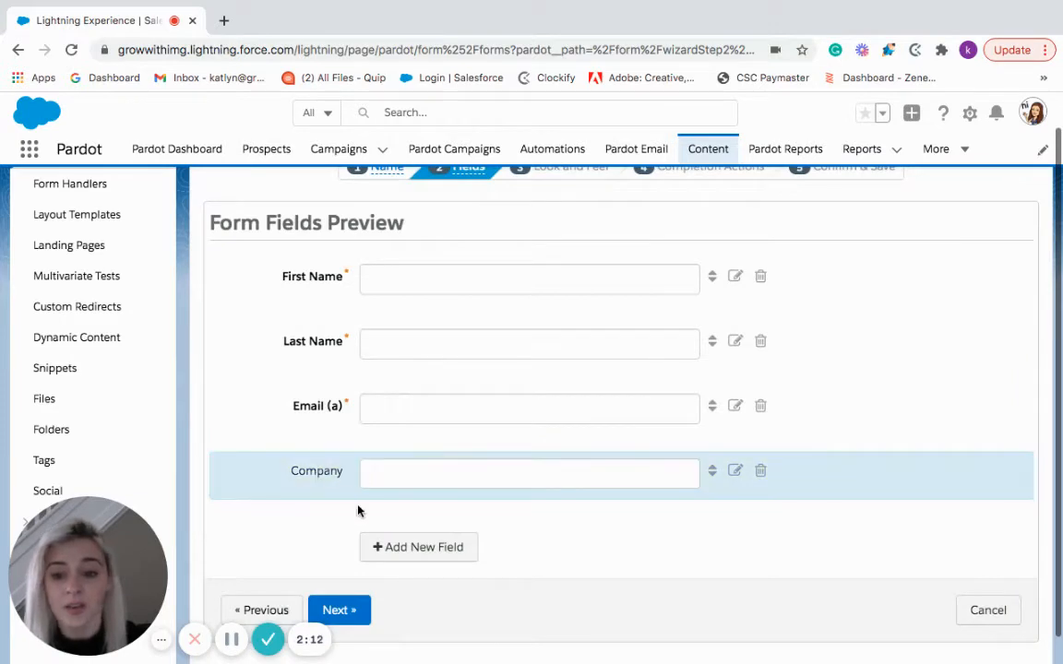
pyautogui.moveTo(340, 609)
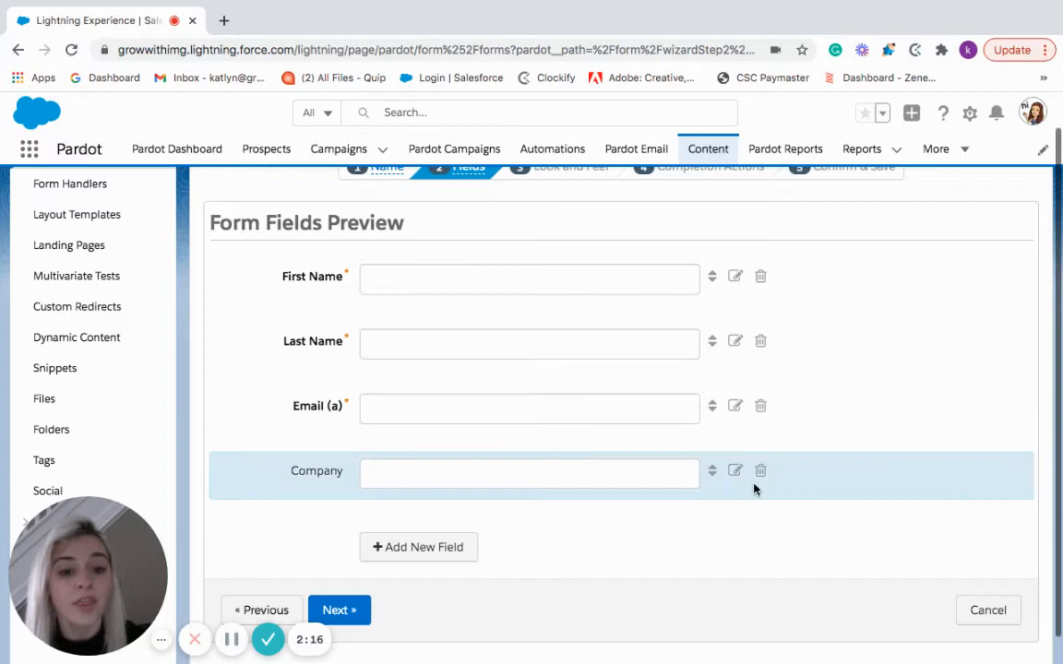
# Recheck the Company field's type, keep it as Text, and continue to the next step
pyautogui.click(735, 471)
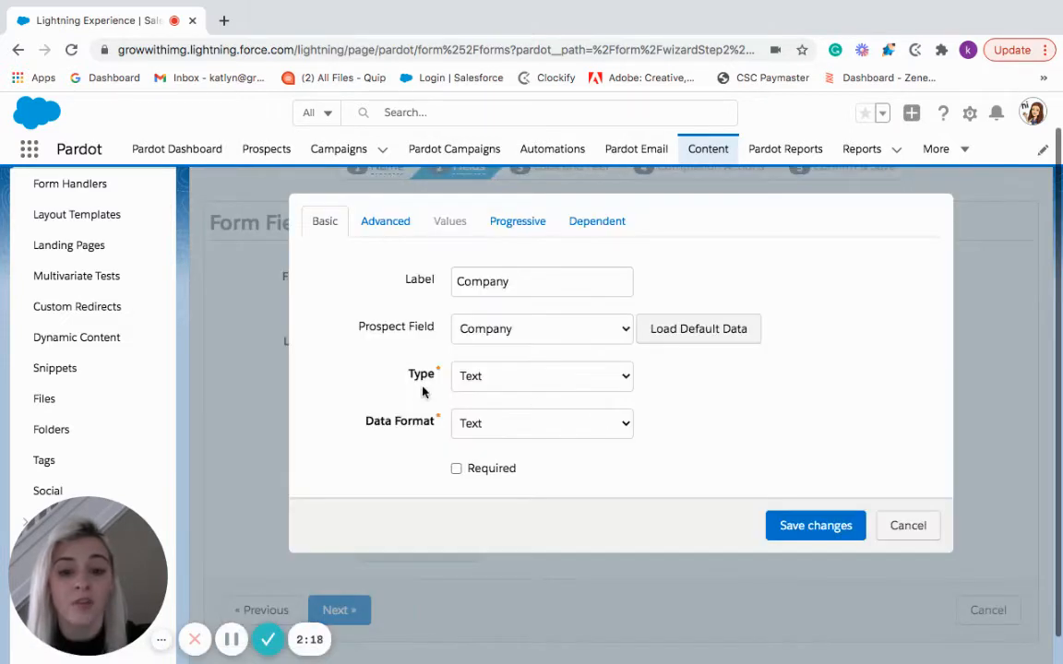
pyautogui.click(543, 377)
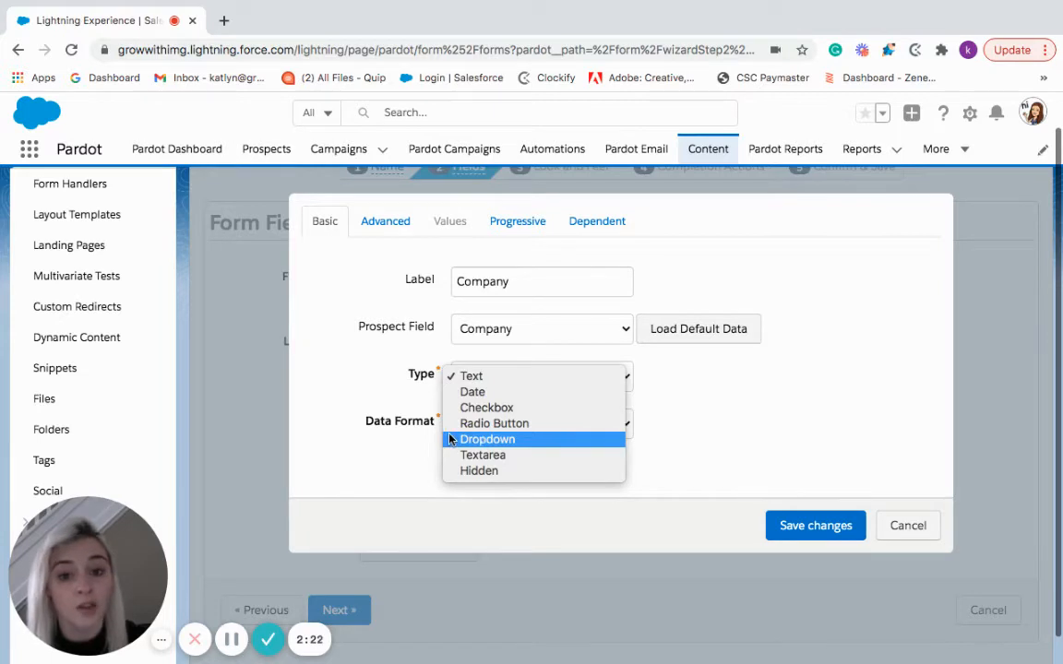
pyautogui.click(471, 376)
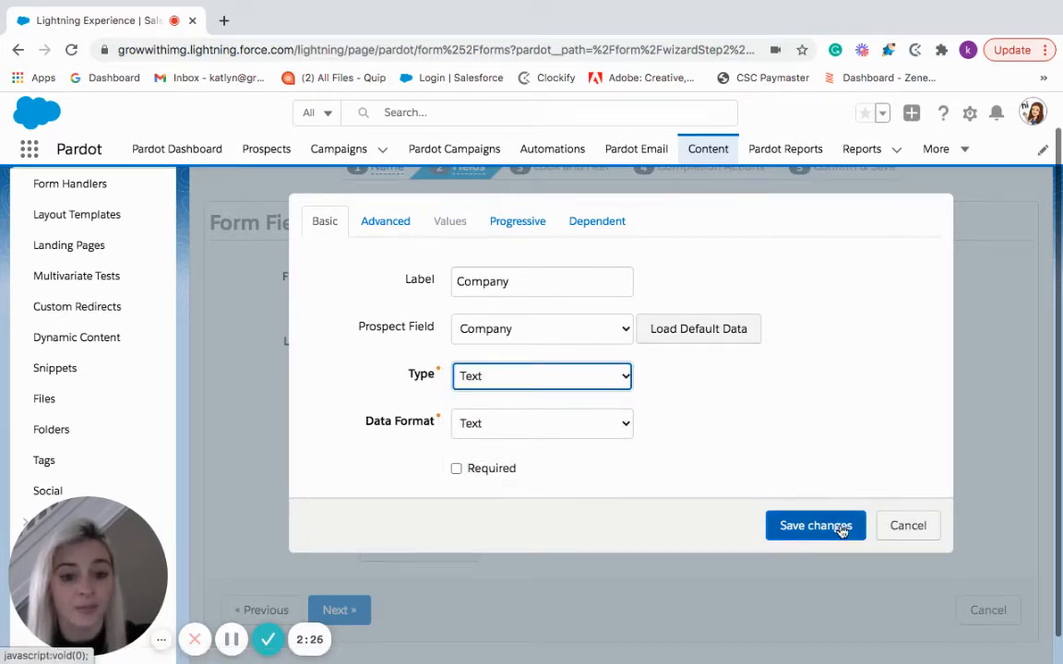
pyautogui.click(816, 524)
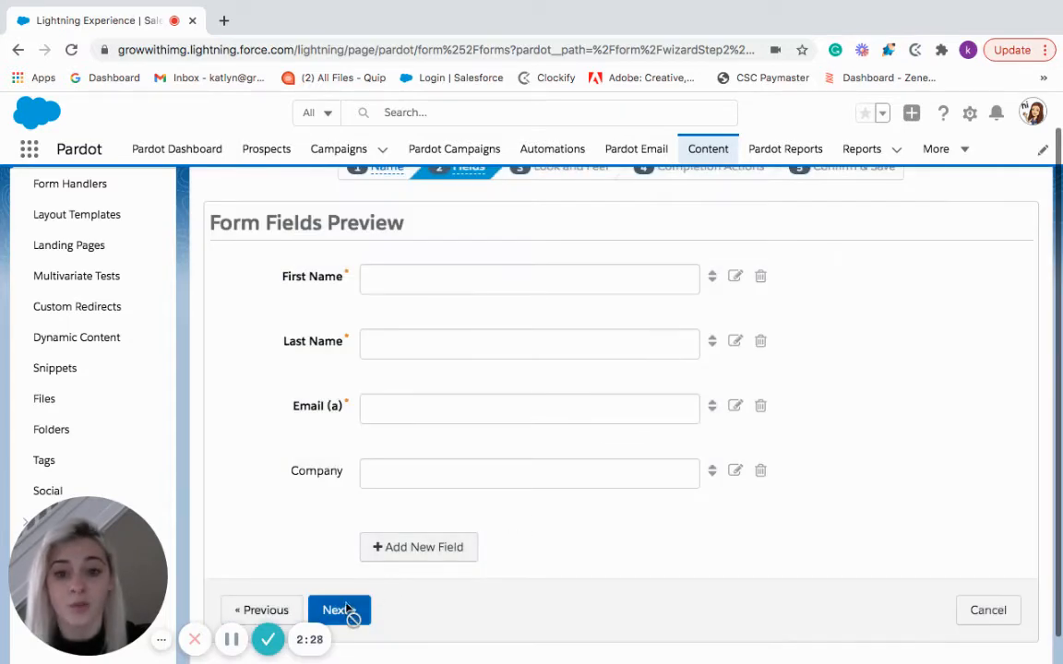
# Choose the Sample 1 layout template and set the button text to Submit
pyautogui.click(339, 609)
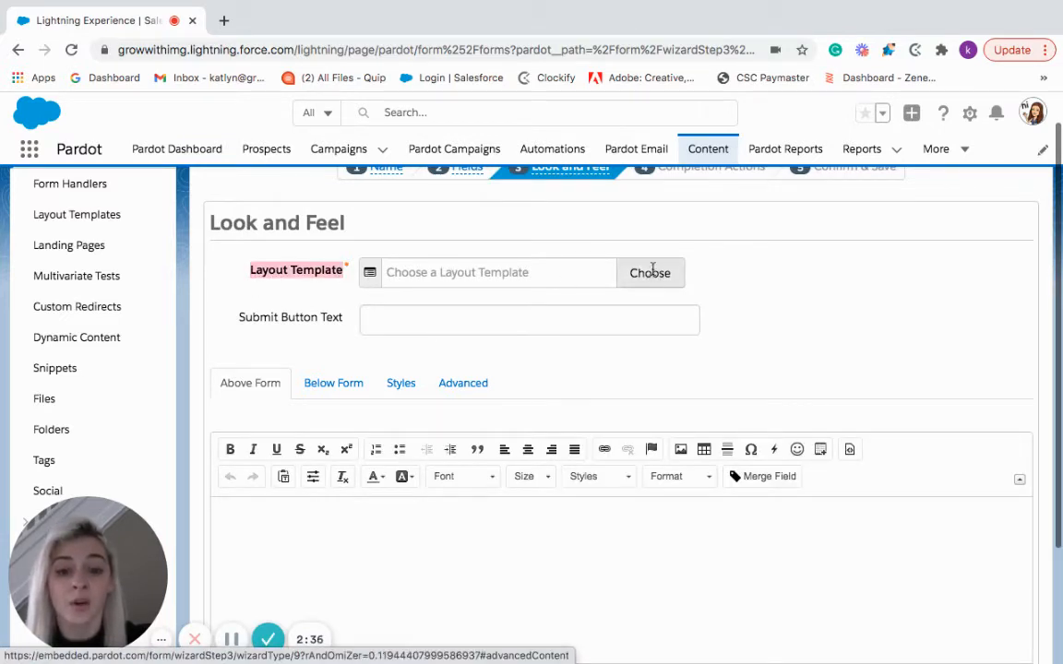
pyautogui.click(649, 273)
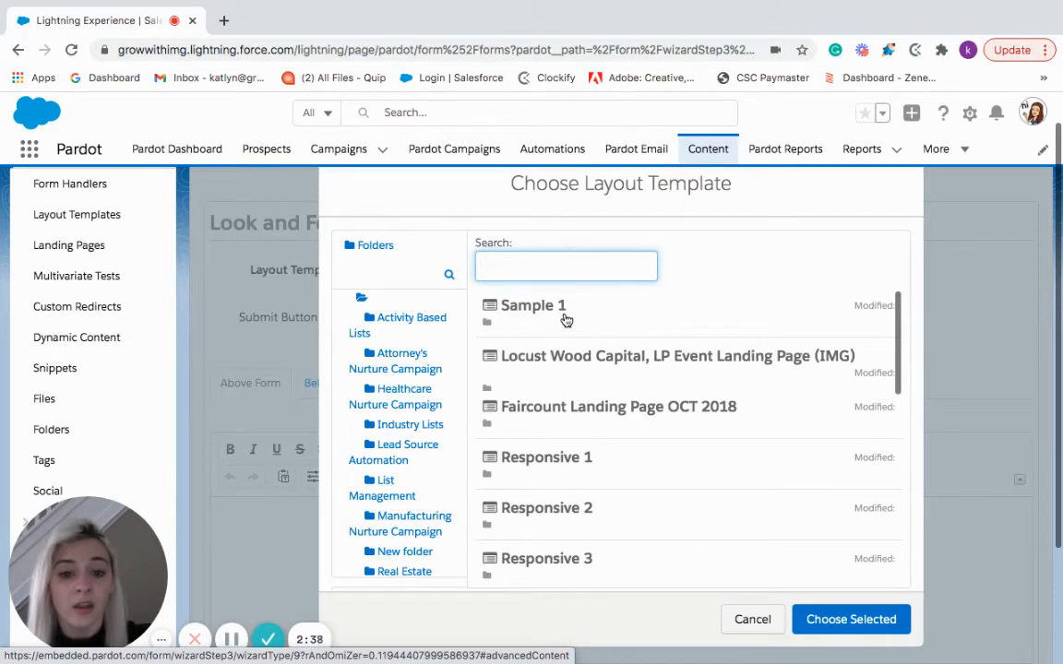
pyautogui.click(533, 307)
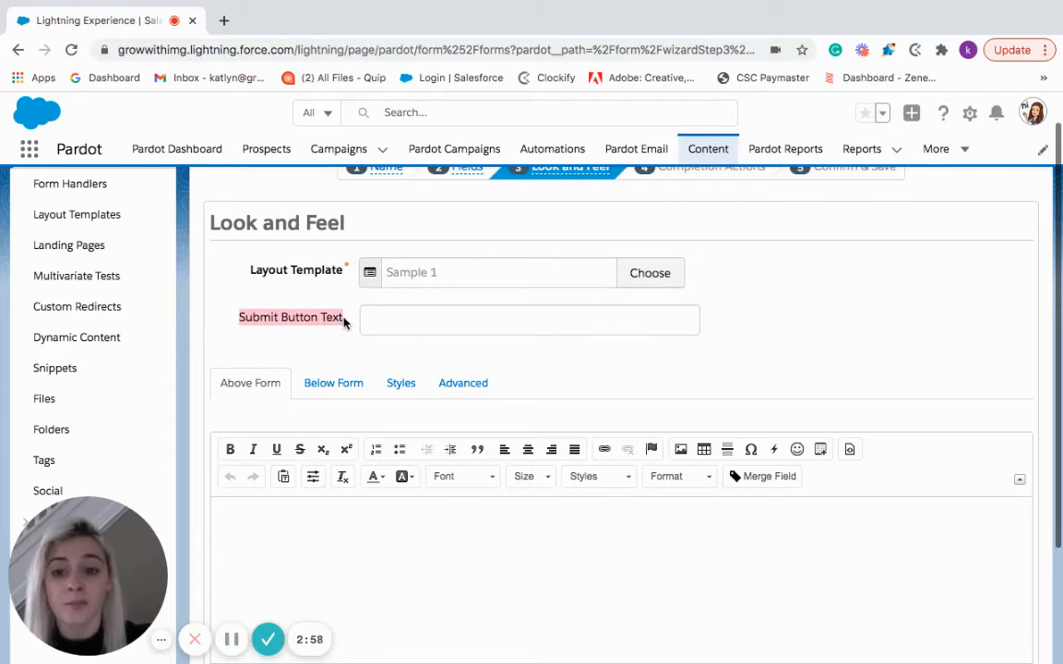
pyautogui.write('Sub')
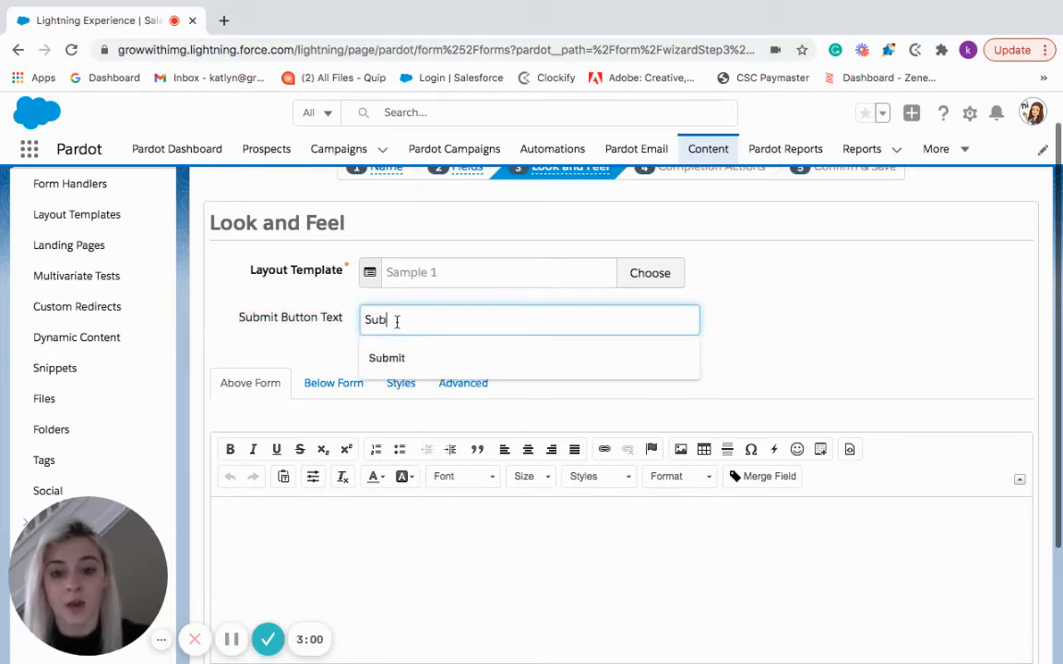
pyautogui.click(388, 358)
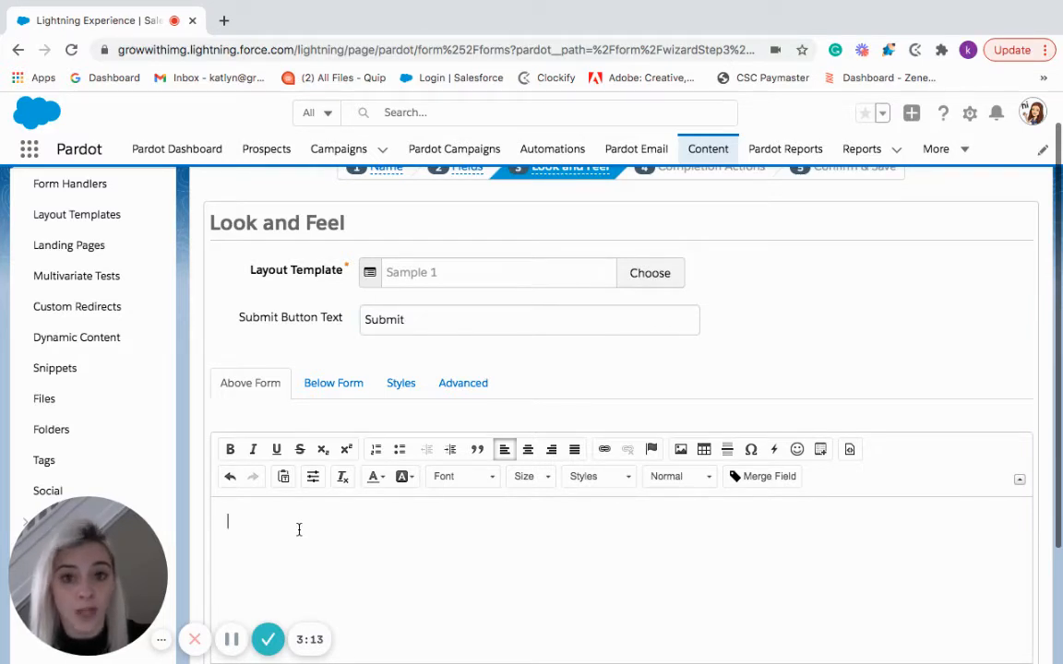
# Add 'Form Training Test' above the form and format it as Heading 1
pyautogui.write('Form Training Test')
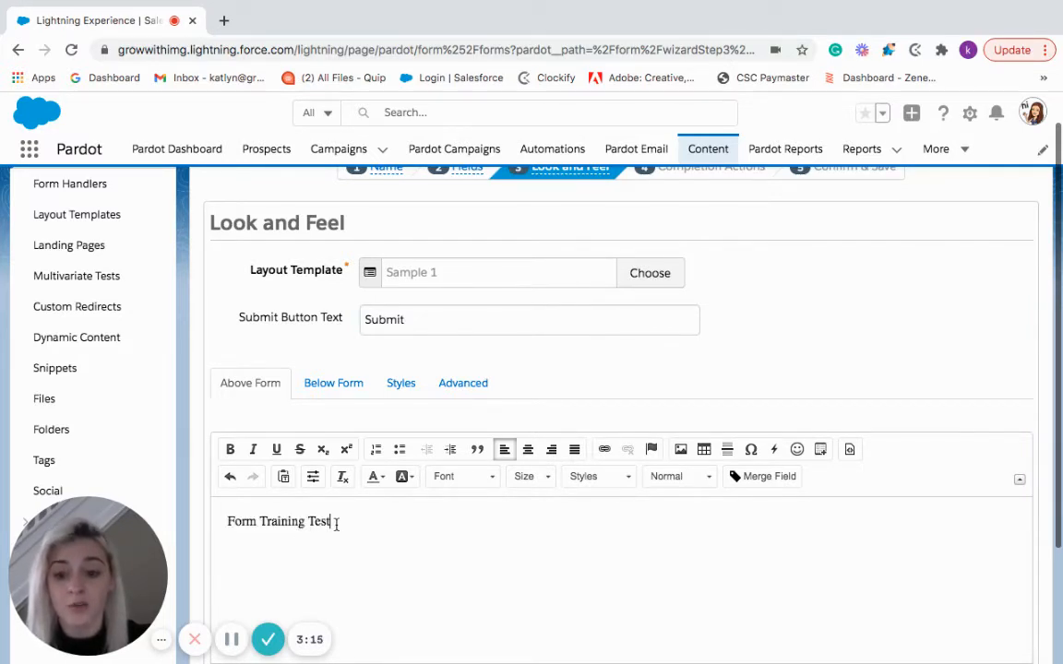
pyautogui.tripleClick(277, 520)
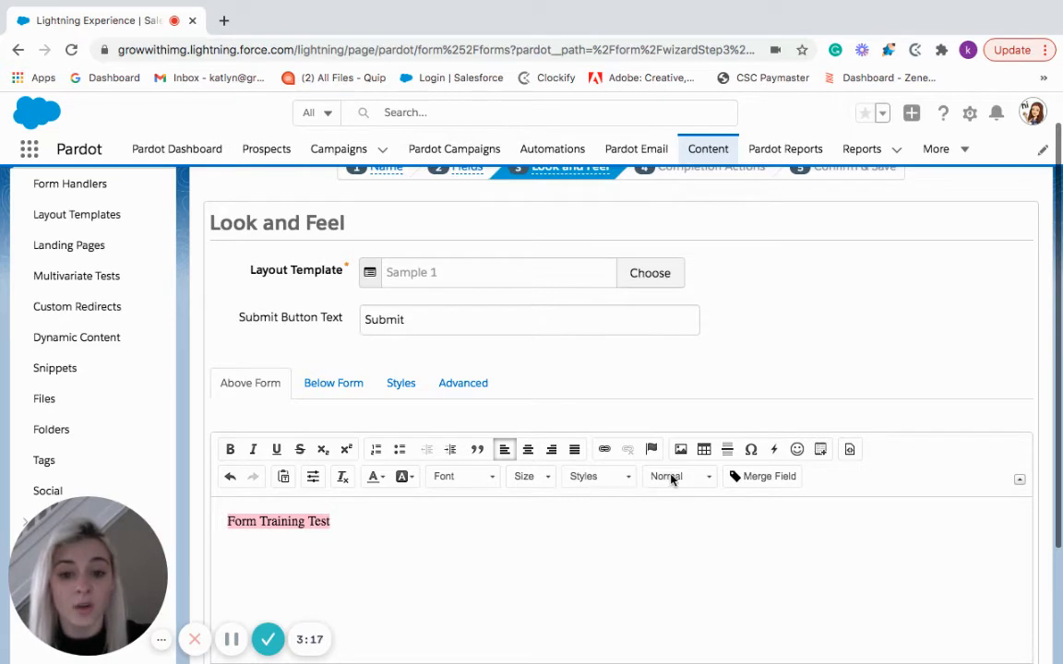
pyautogui.click(680, 476)
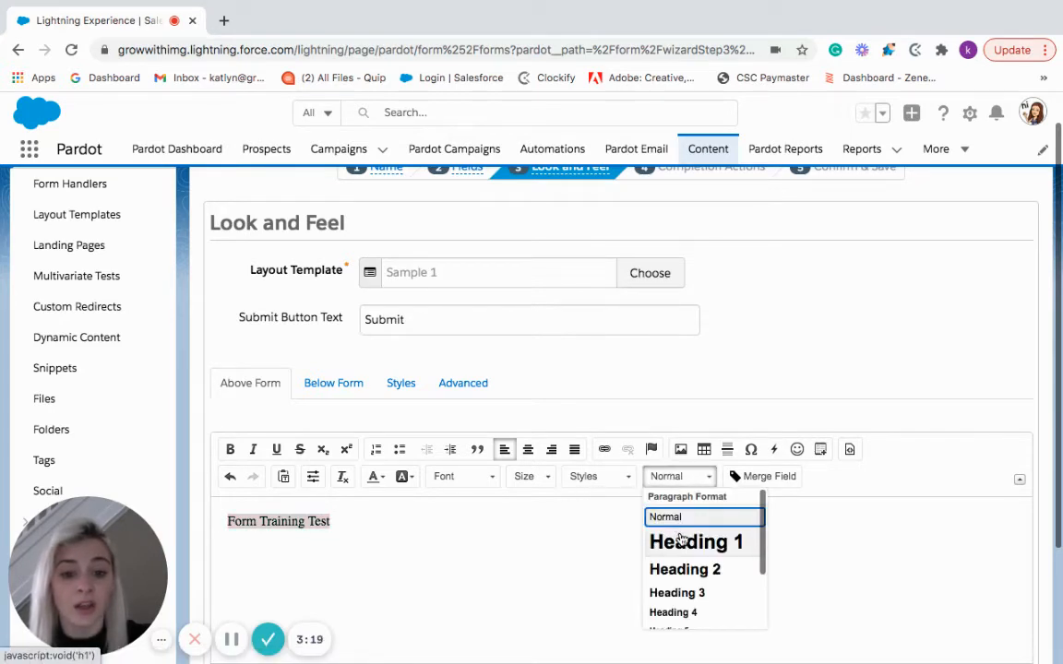
pyautogui.click(698, 542)
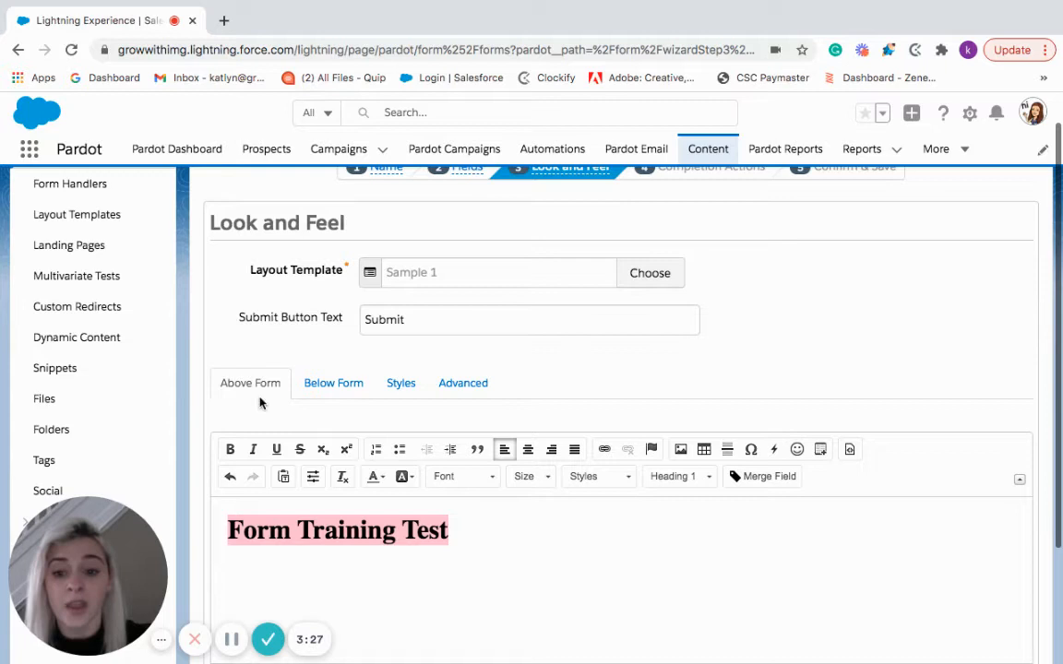
pyautogui.click(333, 382)
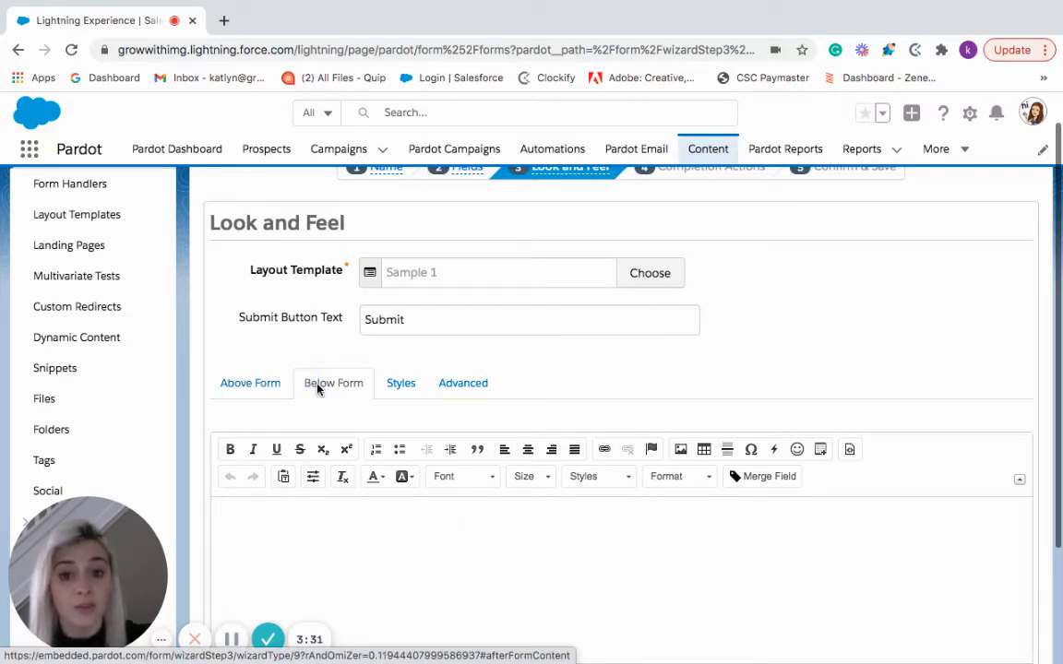
pyautogui.click(400, 382)
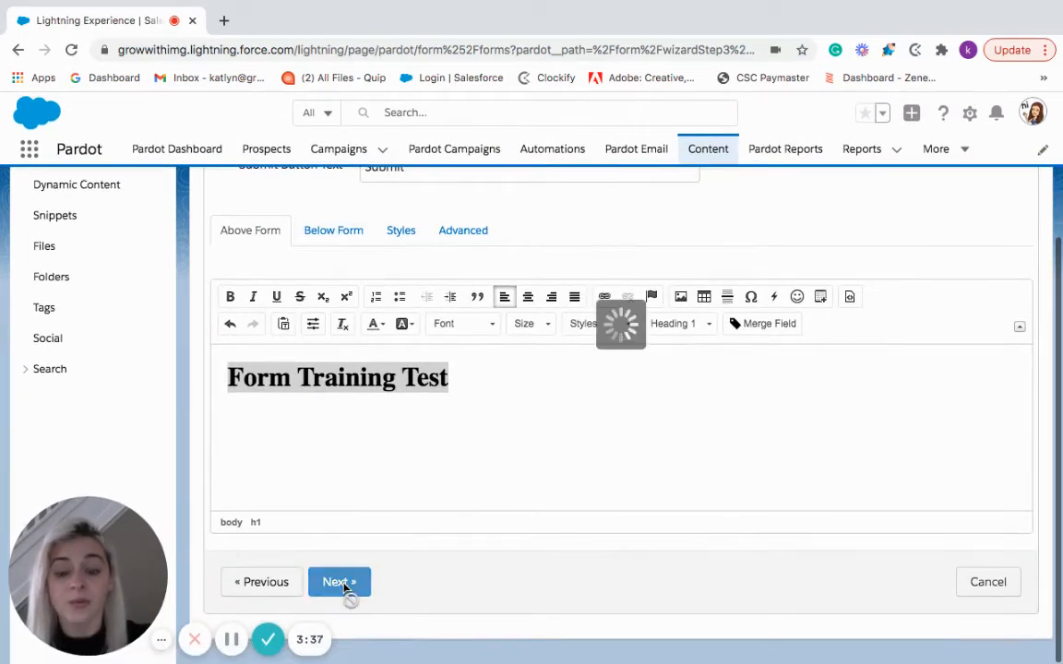
# Continue to Completion Actions and enter 'Thank you!' as the thank-you content
pyautogui.click(340, 582)
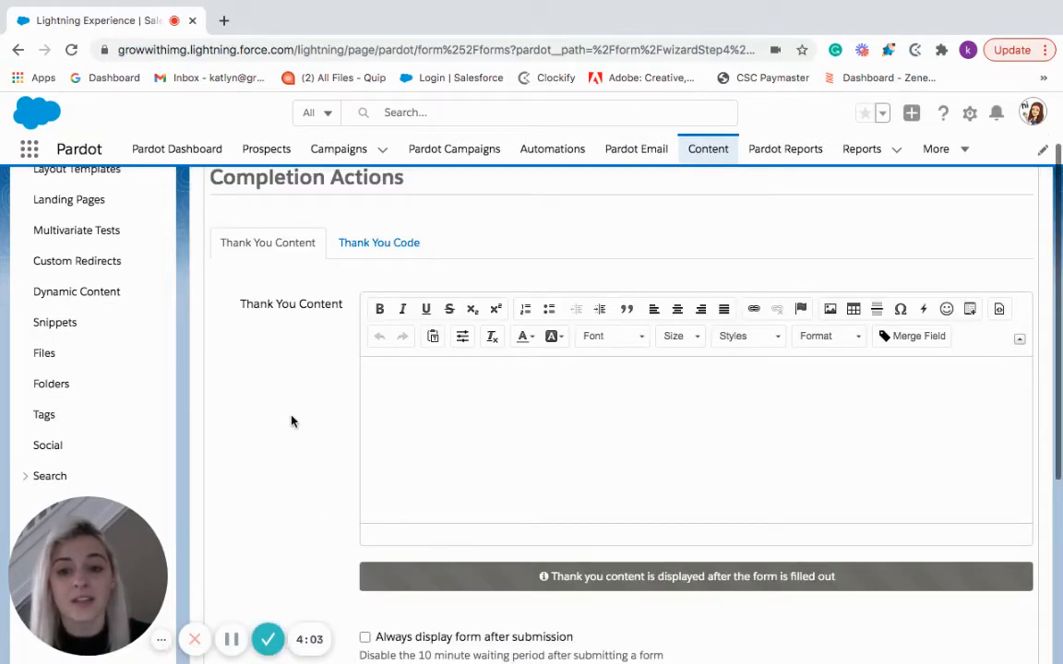
pyautogui.moveTo(254, 319)
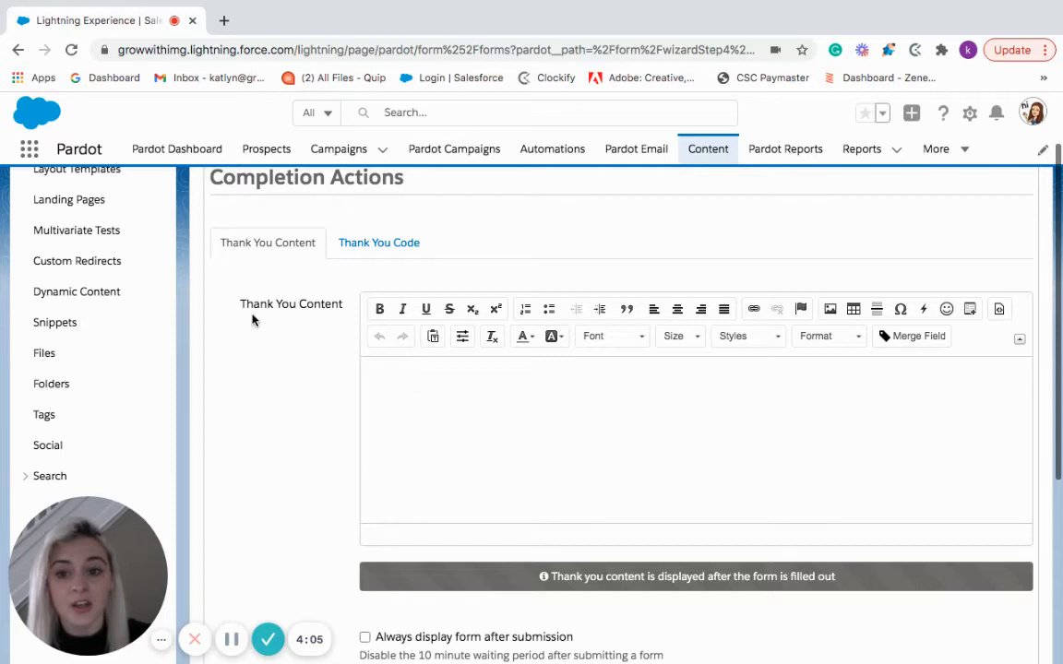
pyautogui.doubleClick(292, 303)
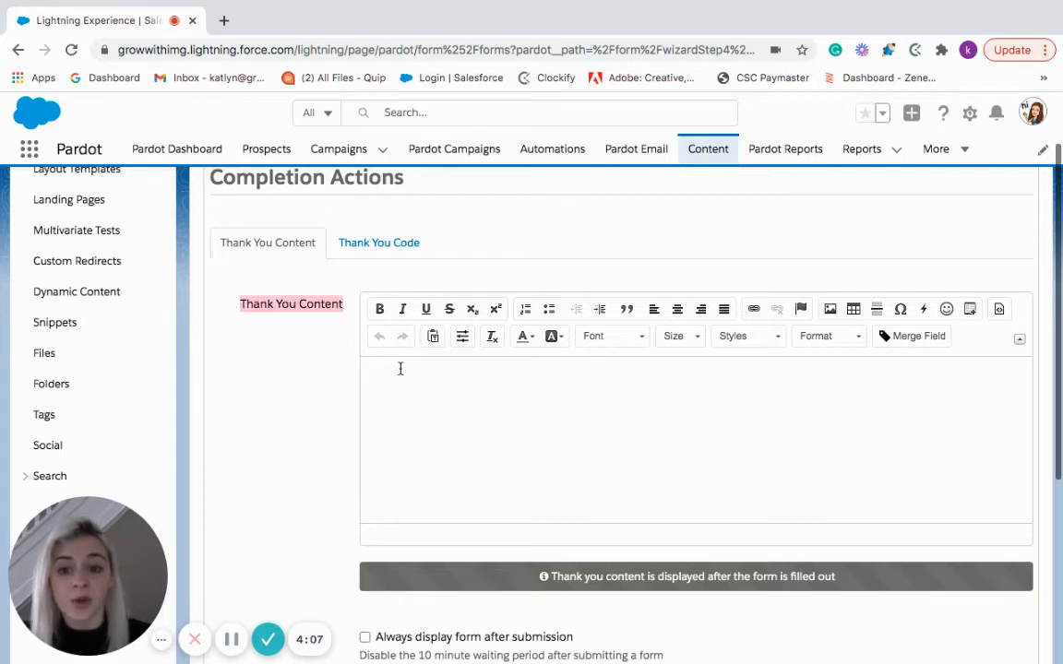
pyautogui.write('Thank youo')
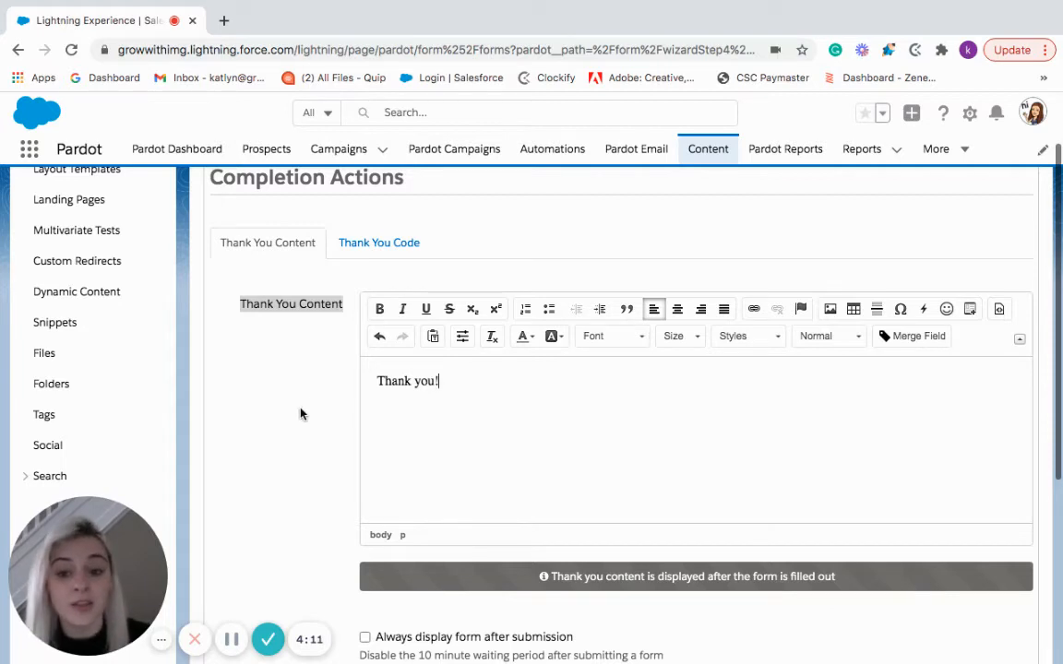
pyautogui.scroll(-3)
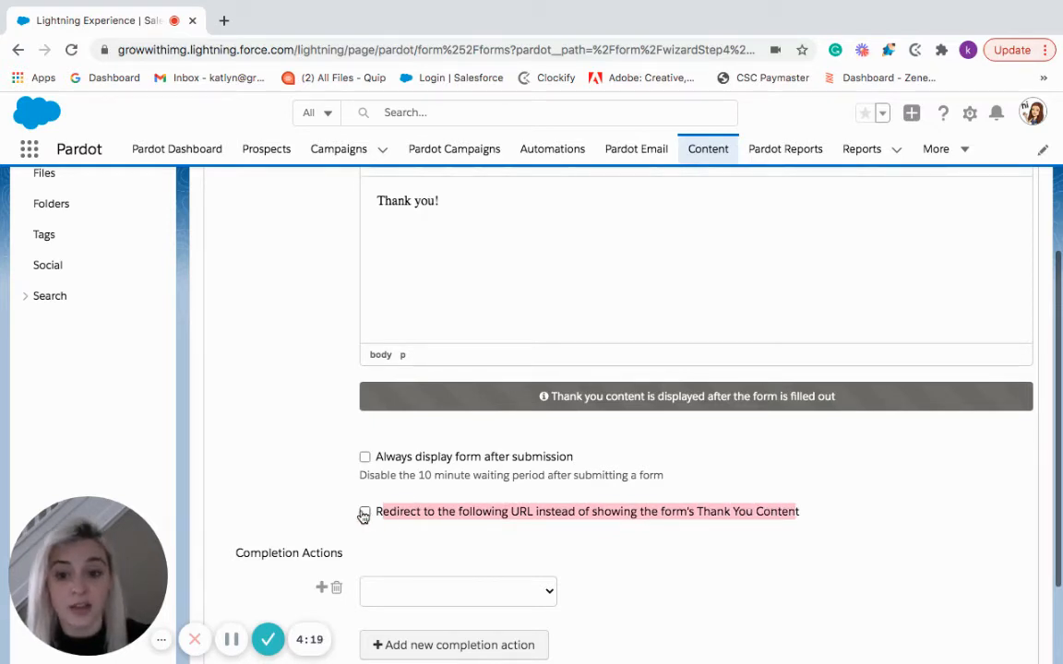
# Toggle the redirect option and leave the completion actions empty
pyautogui.click(363, 512)
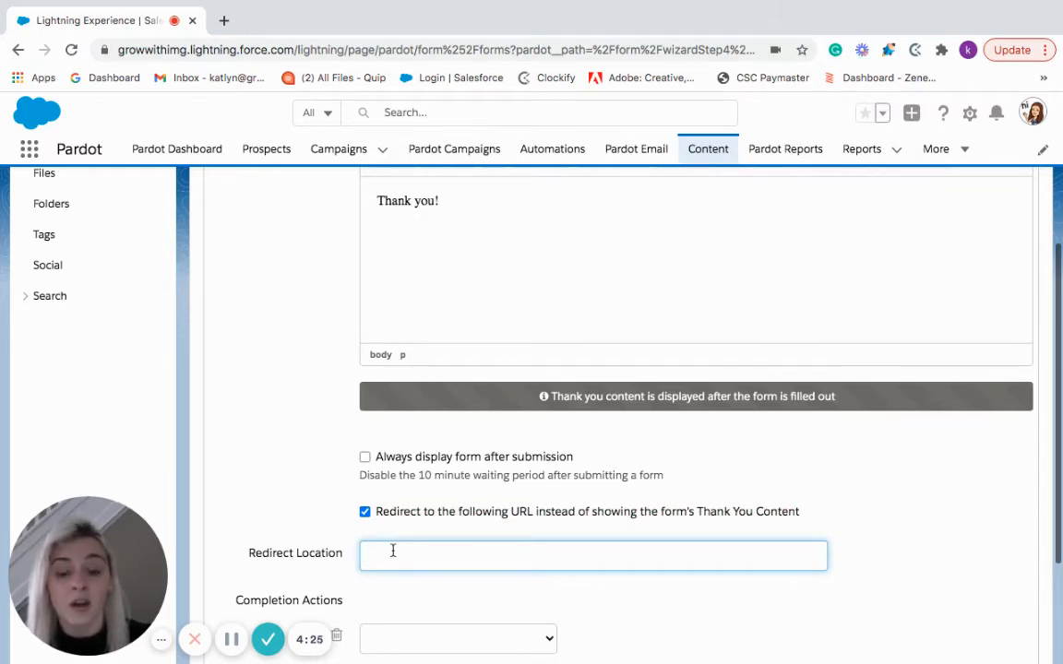
pyautogui.moveTo(384, 534)
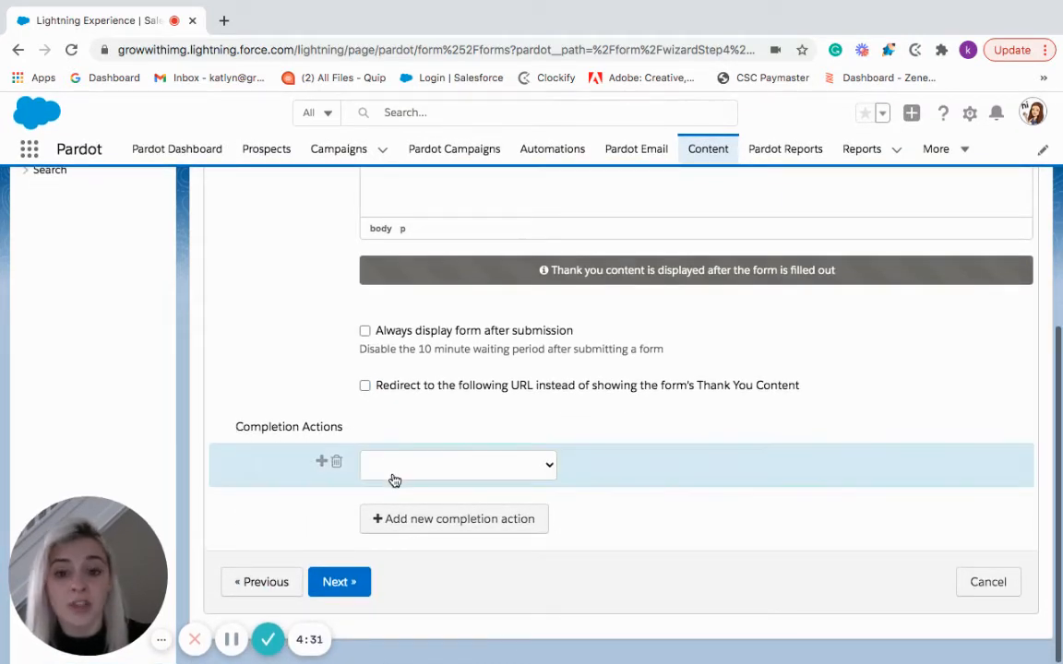
pyautogui.click(458, 465)
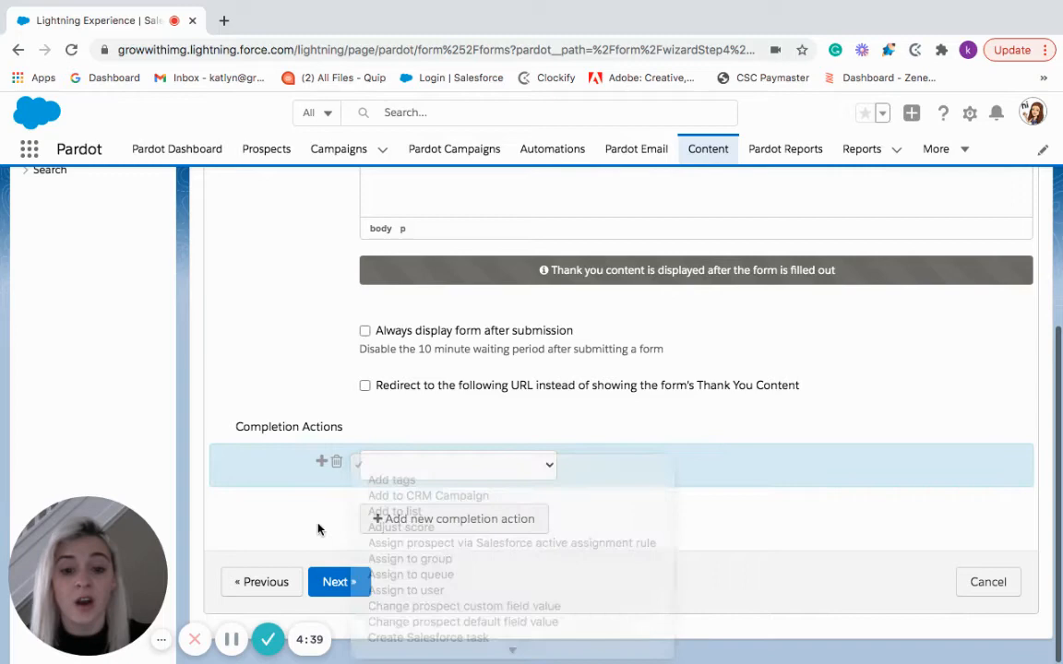
pyautogui.click(339, 583)
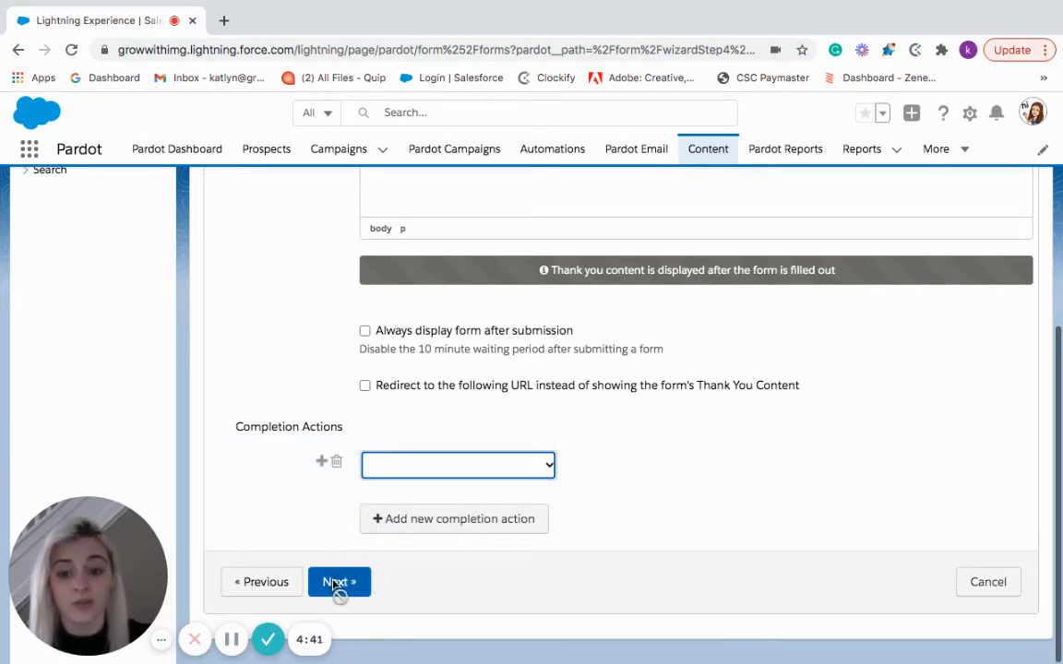
# Review the Confirm & Save summary and save the Form Training Test form
pyautogui.click(339, 581)
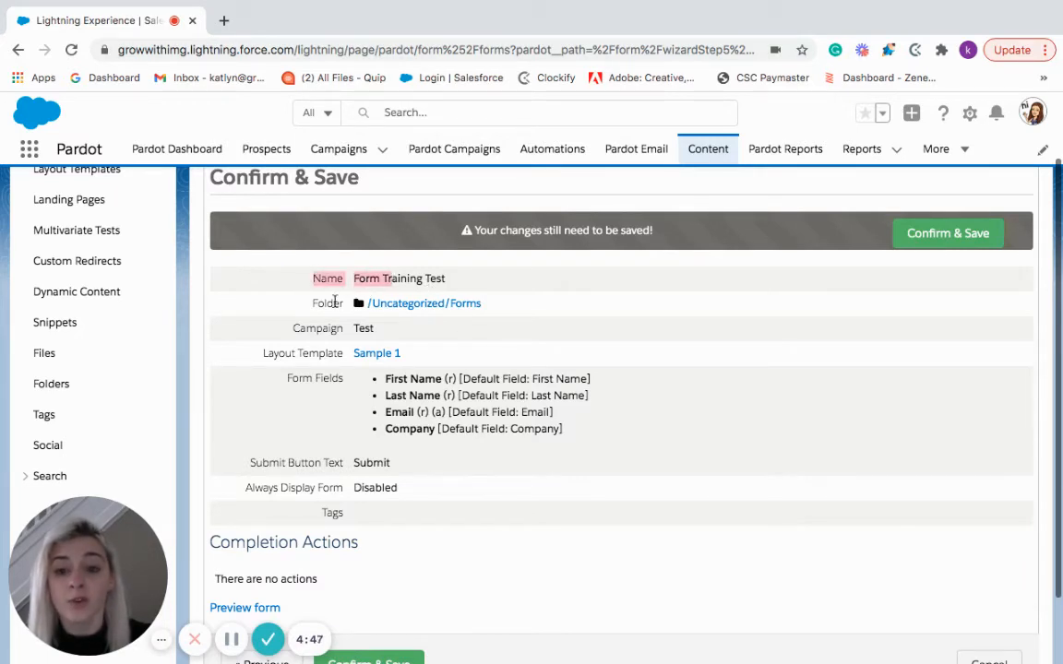
pyautogui.moveTo(327, 332)
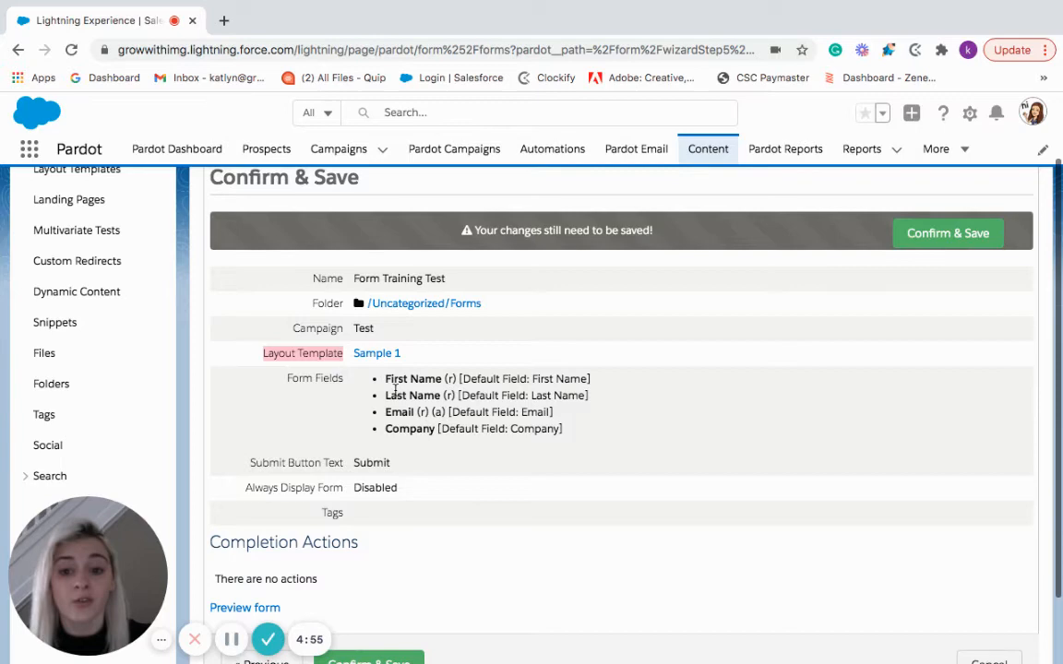
pyautogui.scroll(-3)
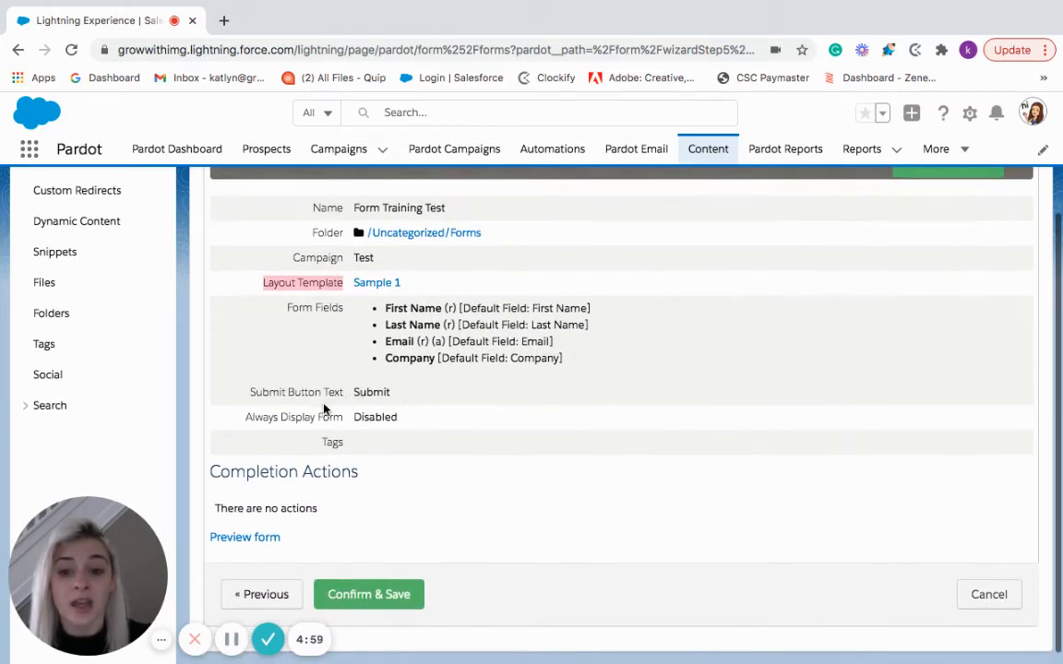
pyautogui.moveTo(425, 489)
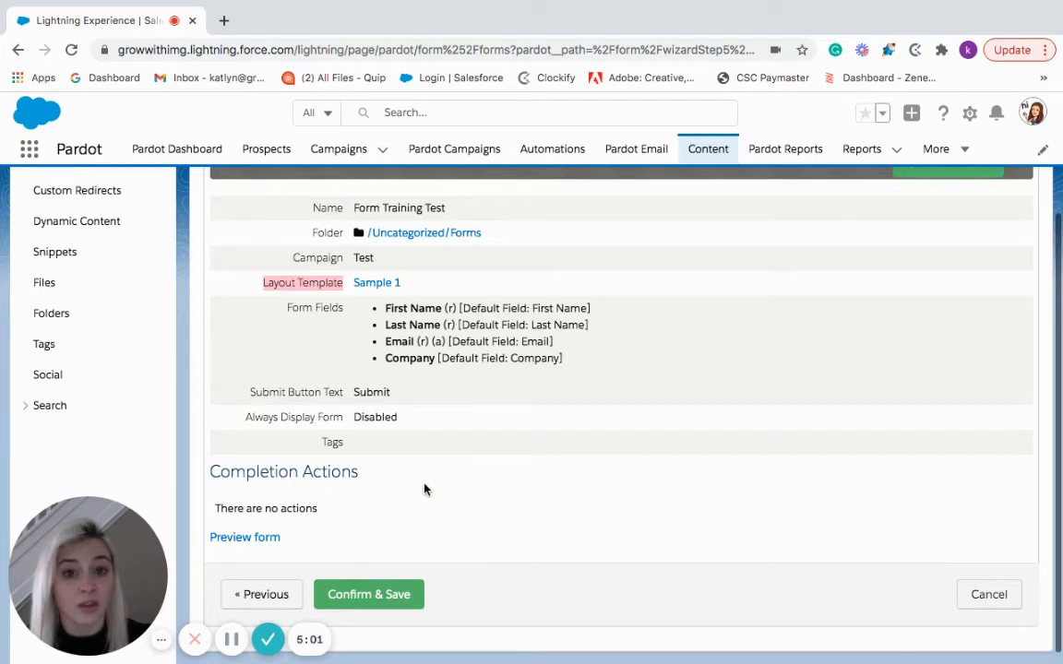
pyautogui.click(369, 594)
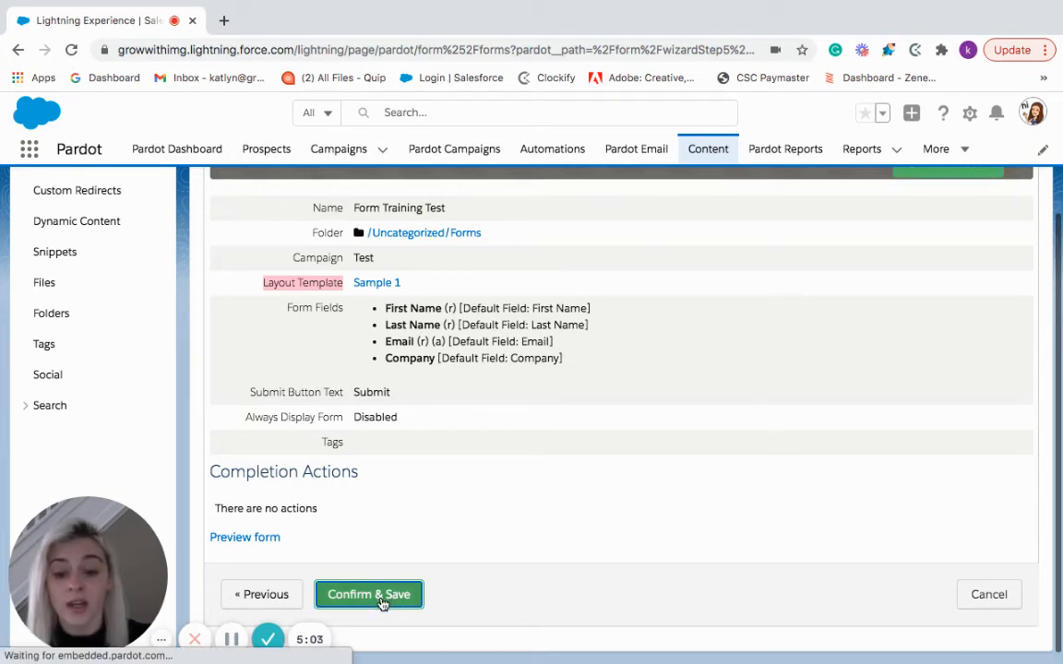
pyautogui.click(369, 595)
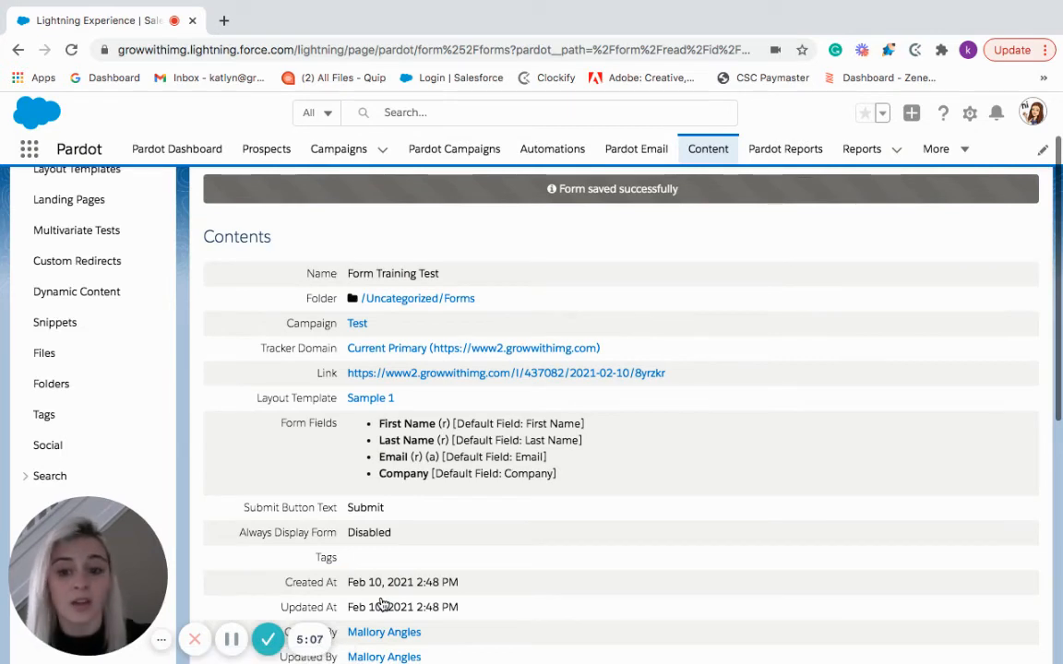
pyautogui.scroll(3)
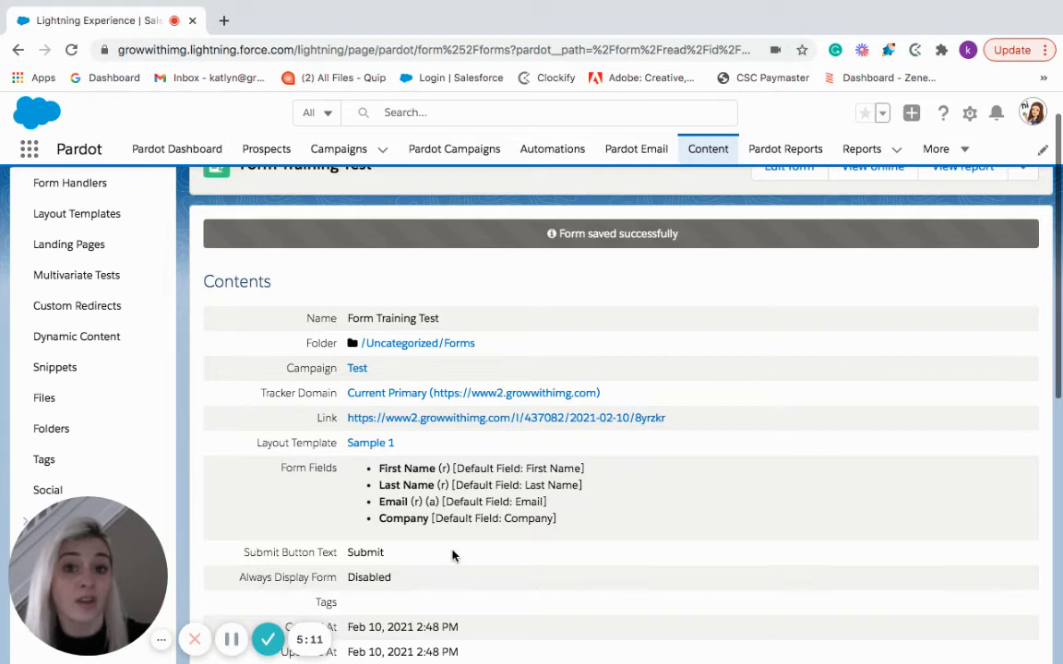
pyautogui.scroll(3)
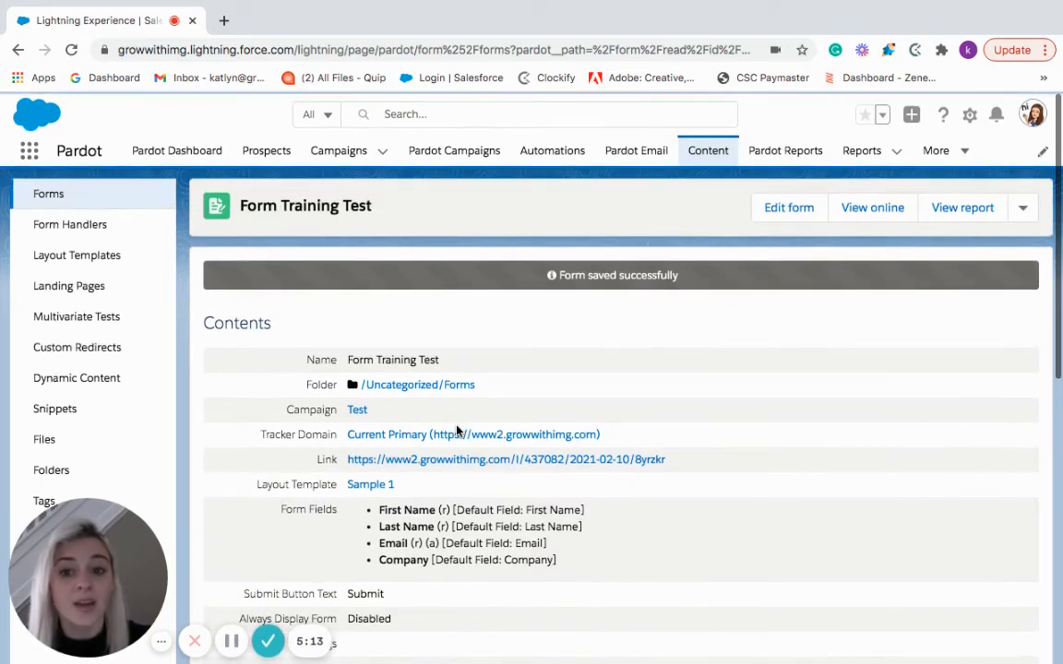
# Go to the Form Handlers list in the Content sidebar
pyautogui.click(71, 221)
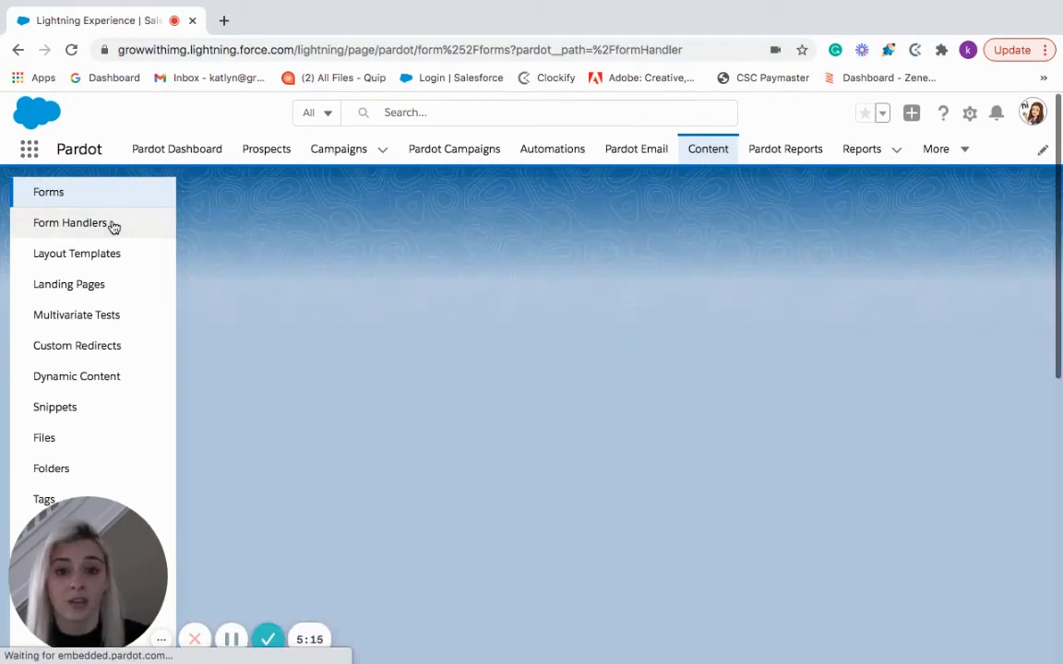
pyautogui.click(70, 221)
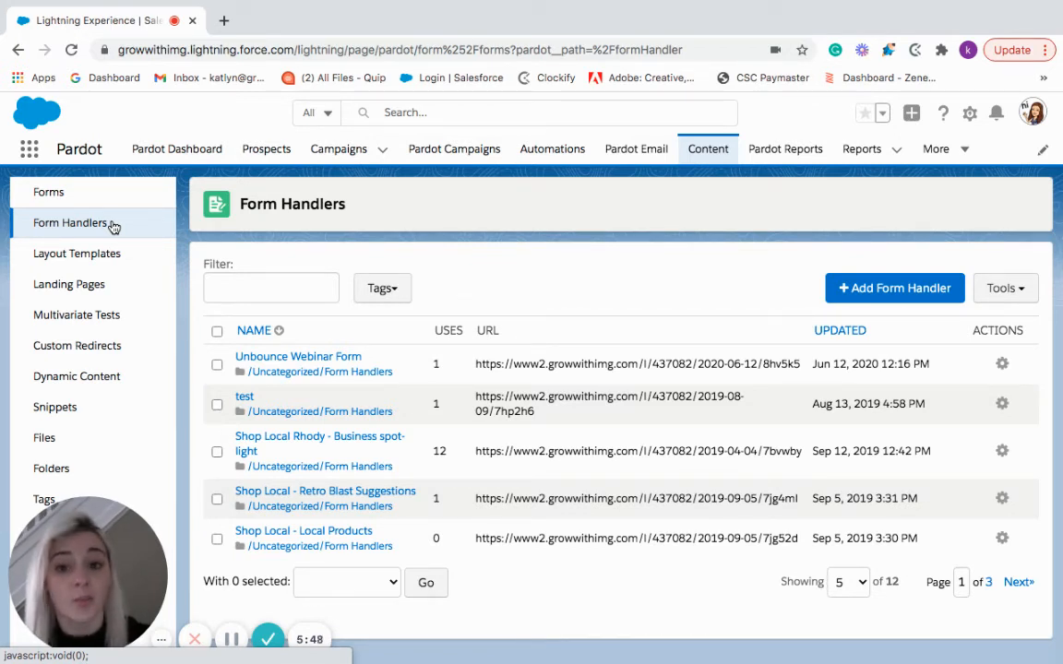
pyautogui.moveTo(510, 319)
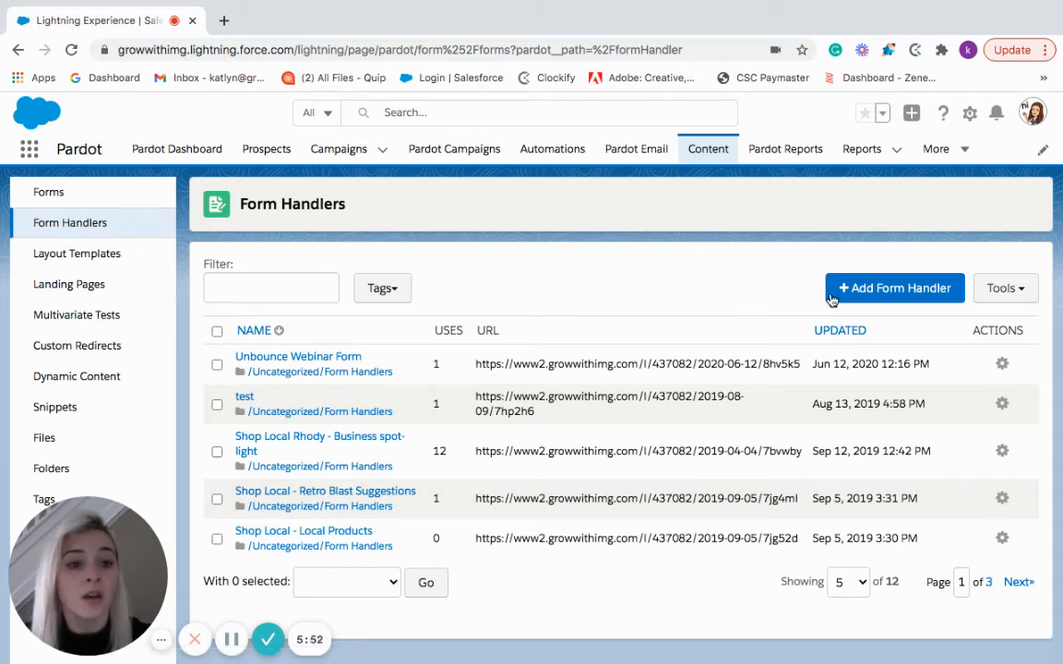
# Create a new form handler named 'Form Training Test' and search the Test campaign for it
pyautogui.click(894, 288)
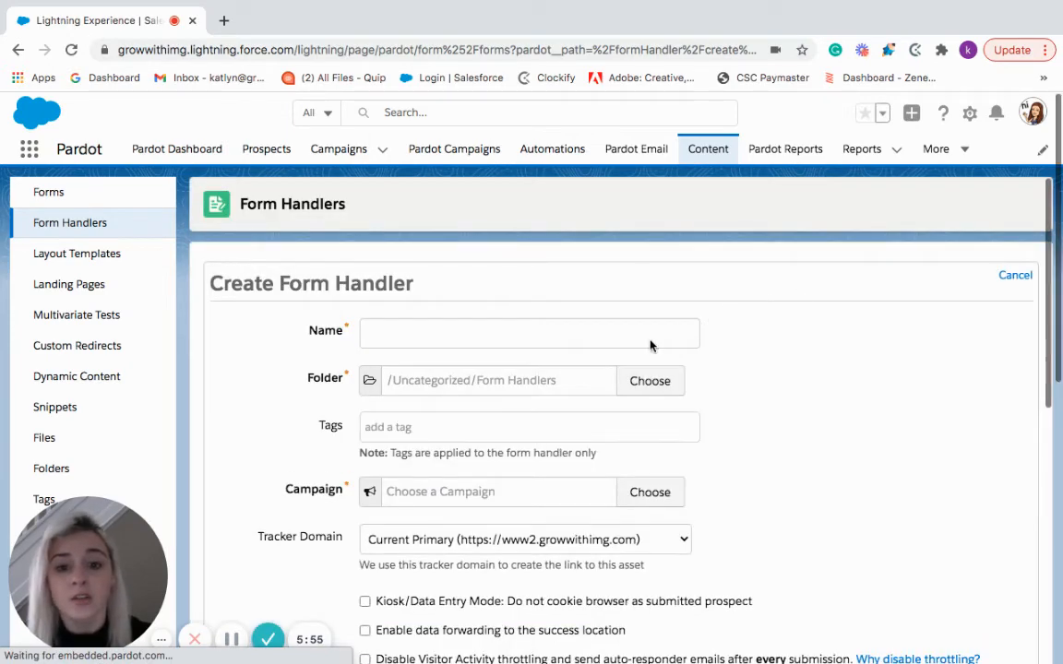
pyautogui.moveTo(624, 321)
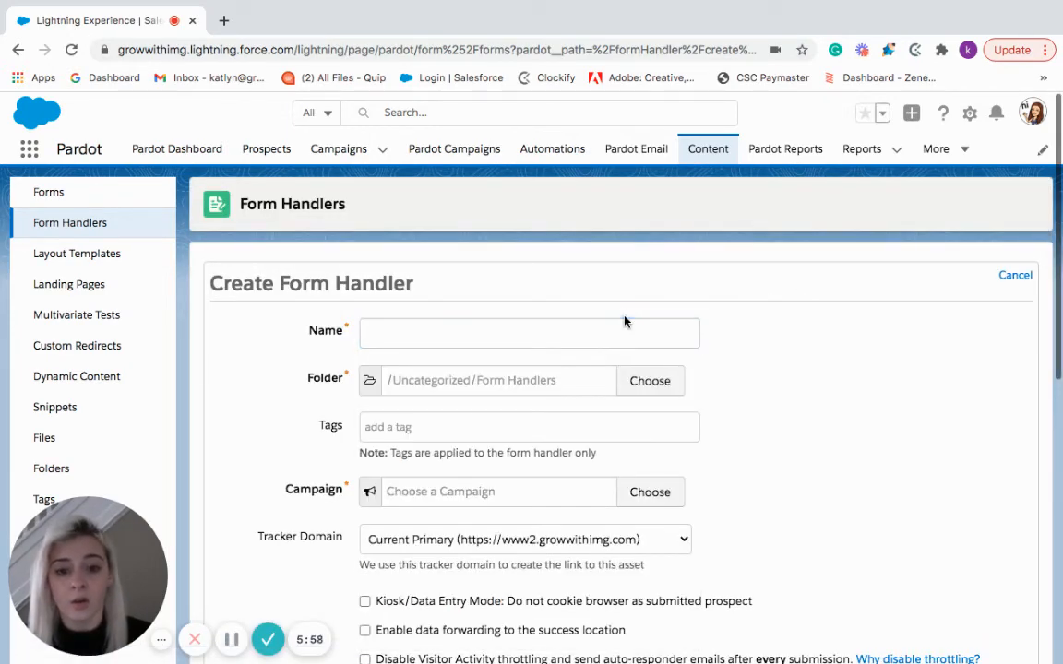
pyautogui.write('Form Training Test')
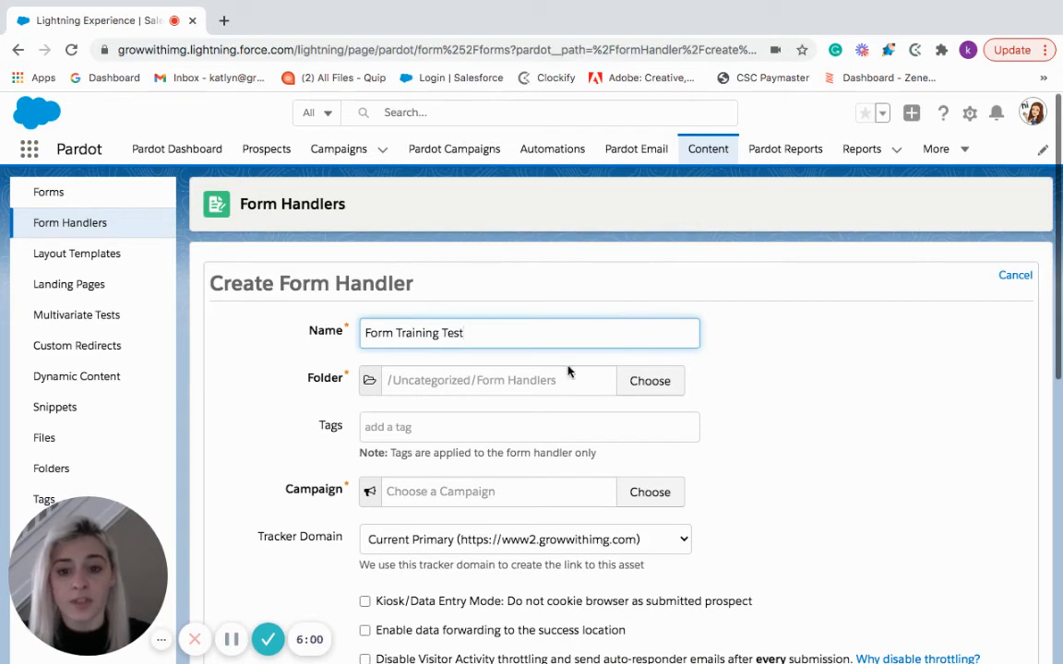
pyautogui.click(650, 491)
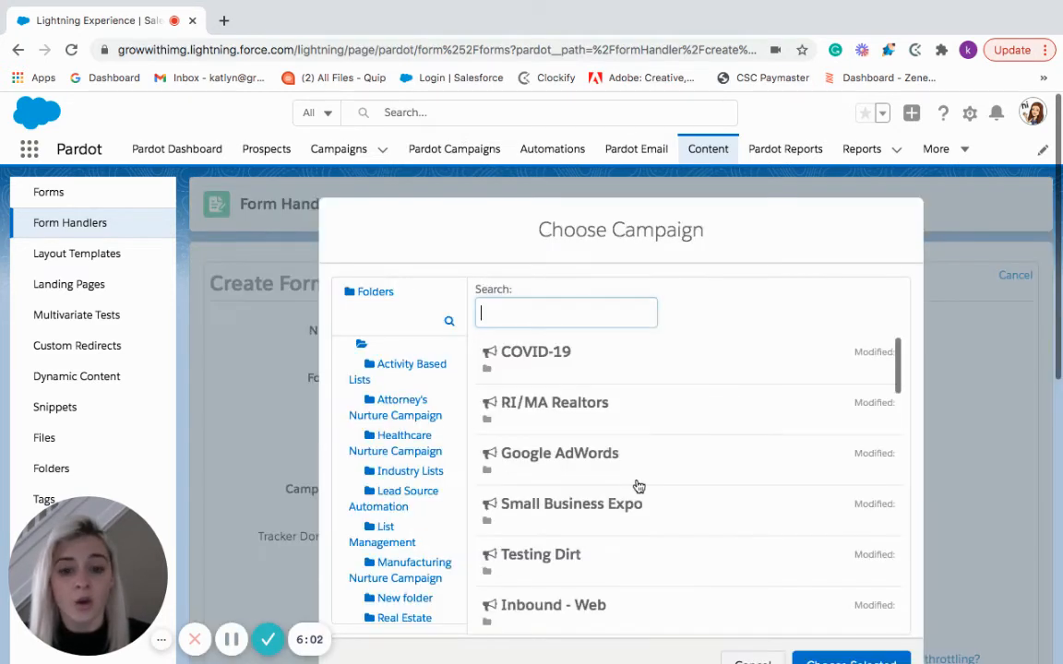
pyautogui.write('te')
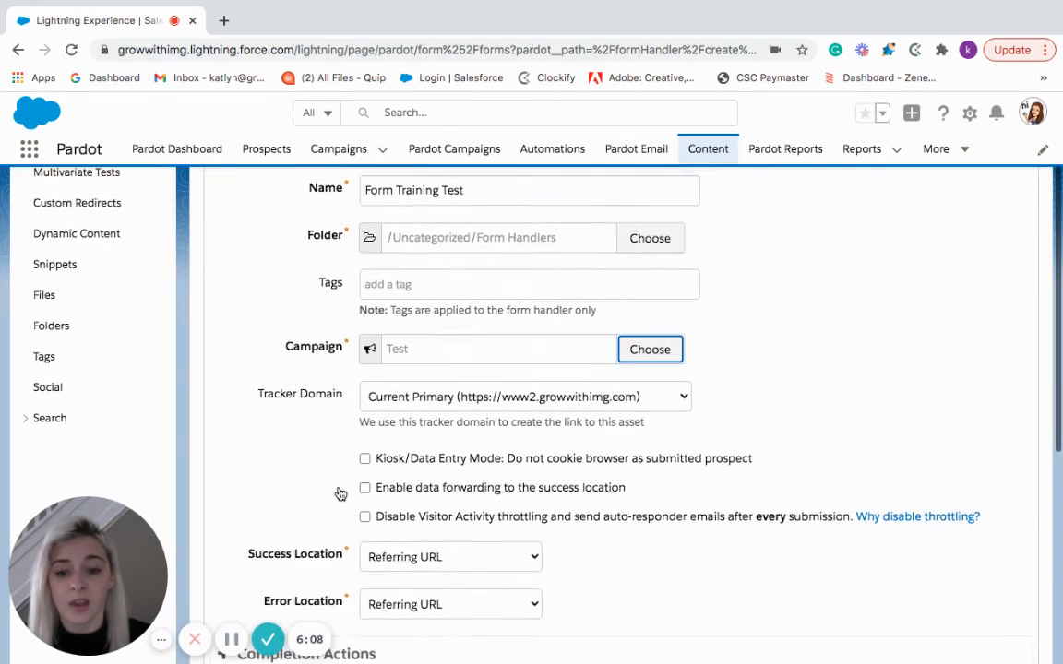
pyautogui.scroll(-3)
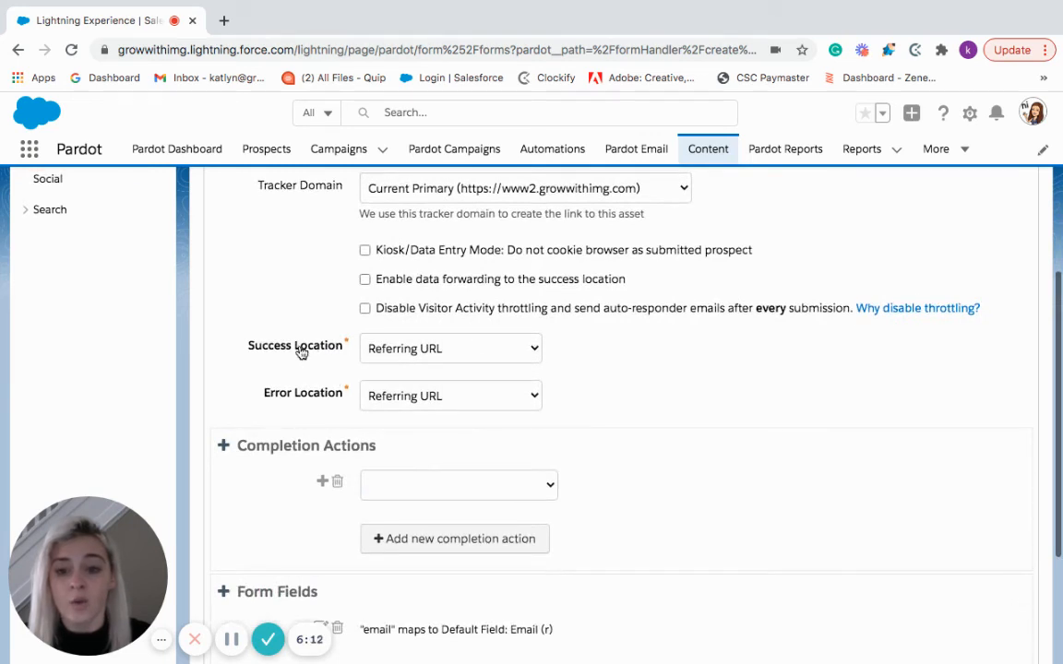
pyautogui.moveTo(312, 358)
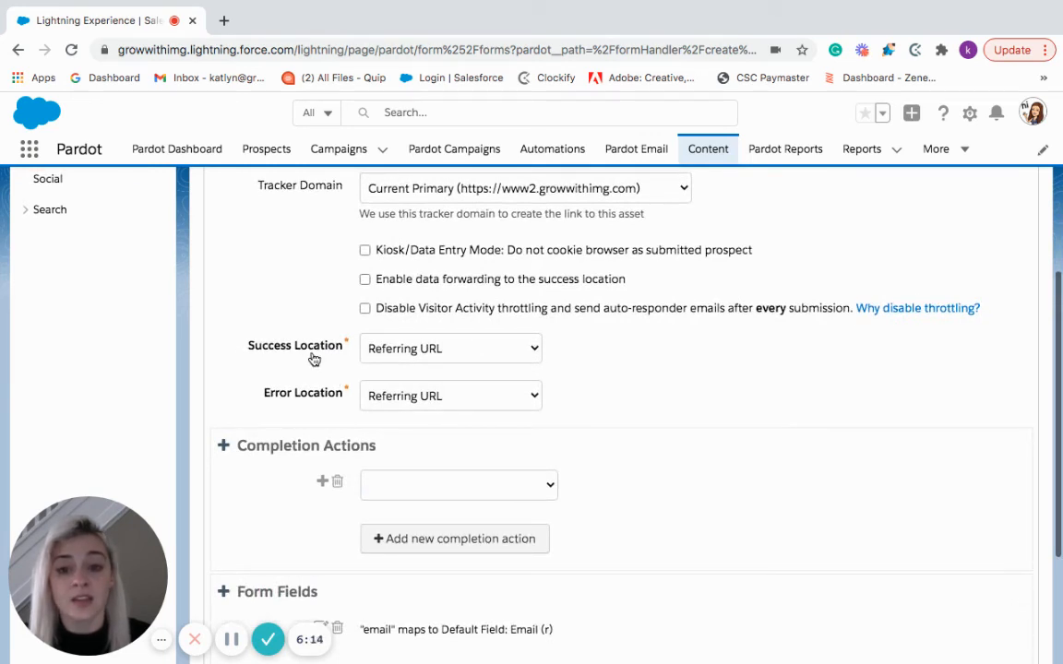
pyautogui.moveTo(362, 372)
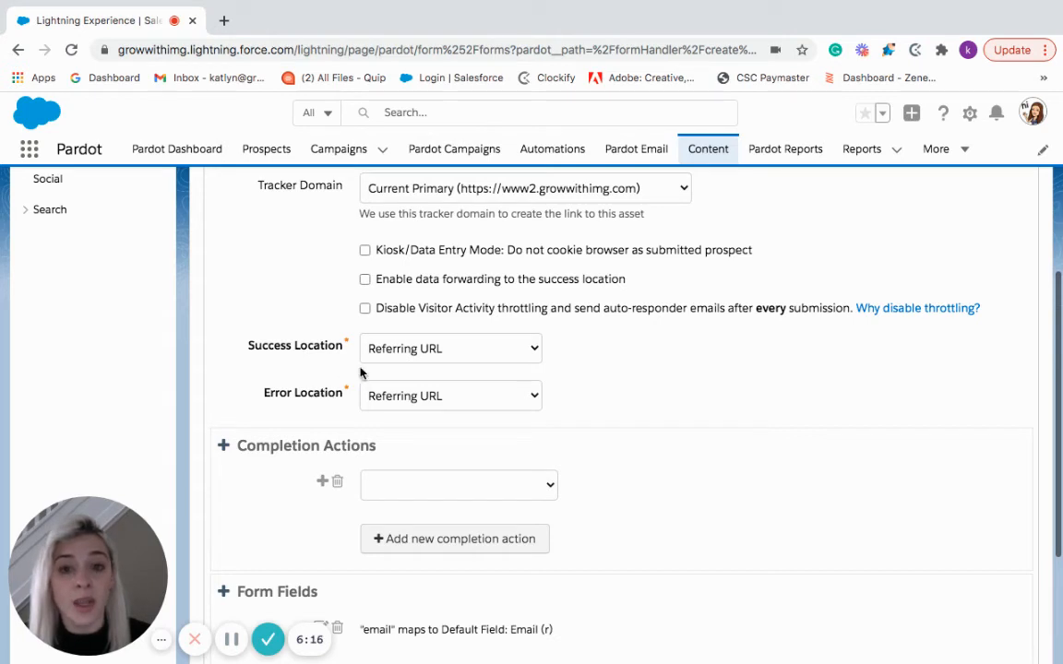
pyautogui.click(450, 347)
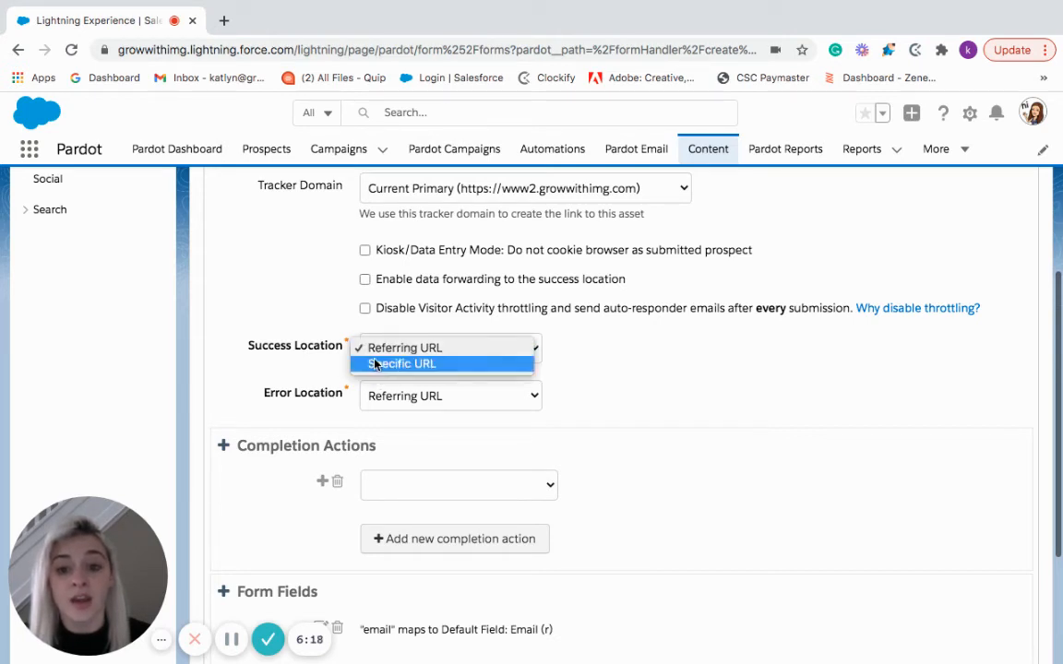
pyautogui.click(402, 362)
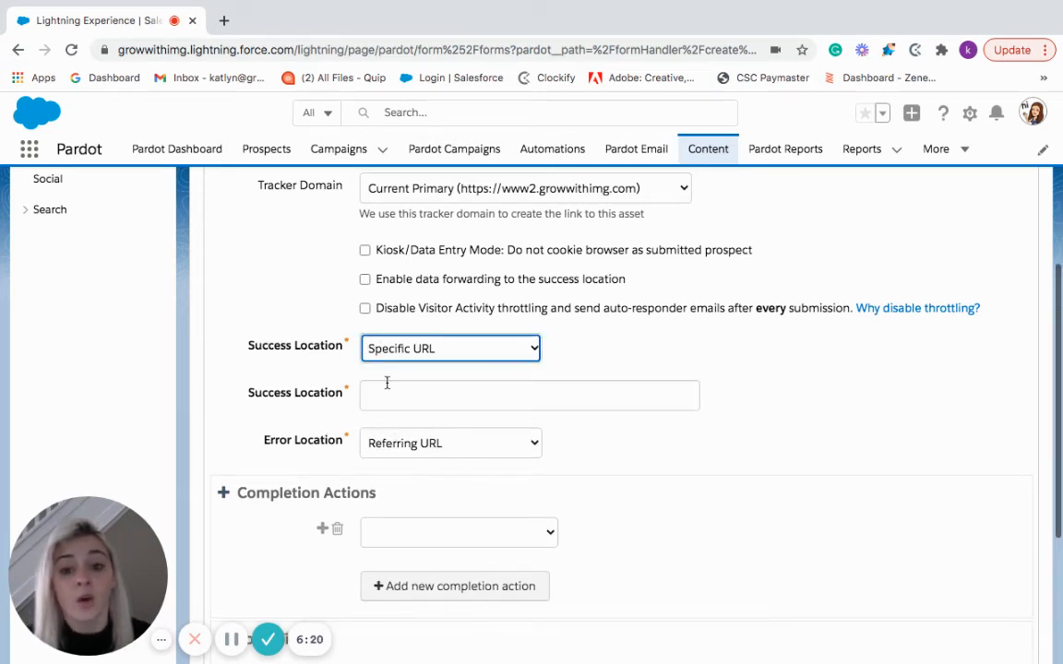
pyautogui.click(450, 347)
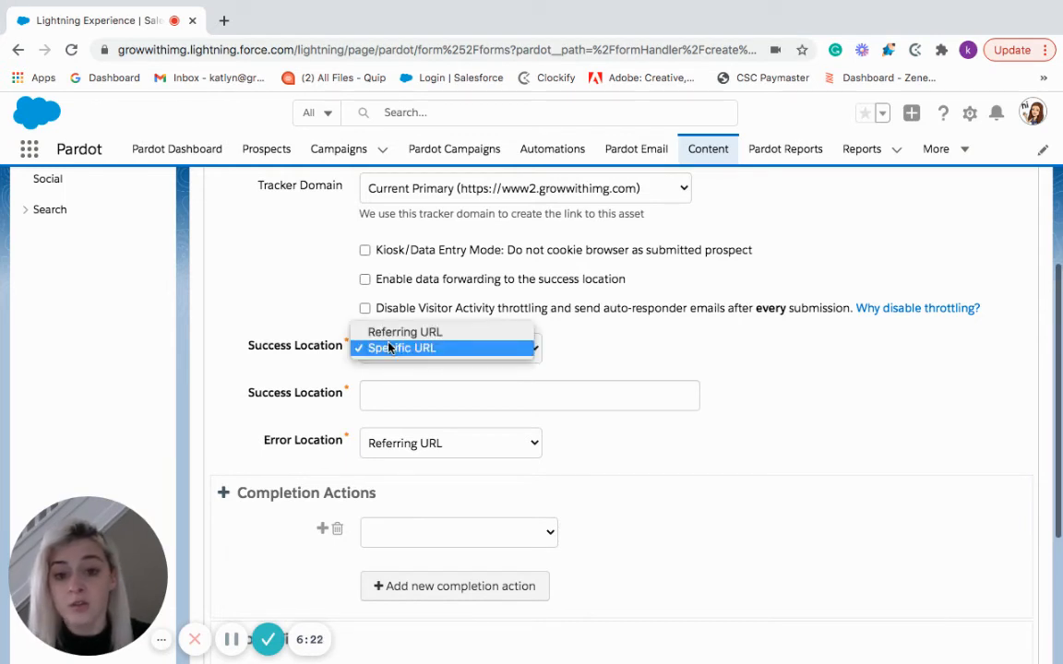
pyautogui.click(405, 333)
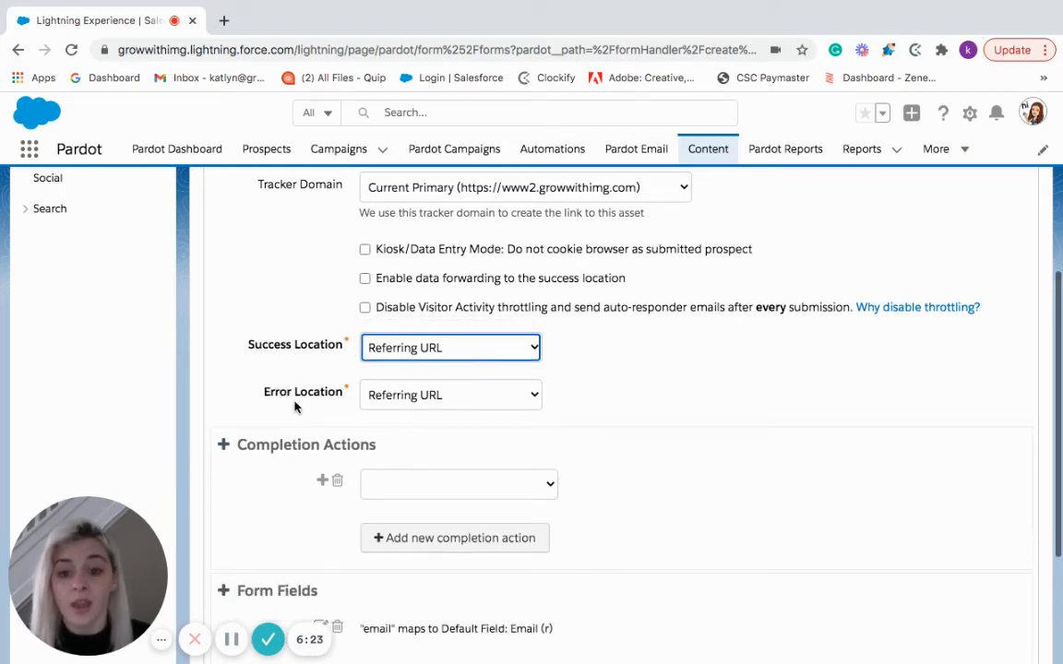
pyautogui.scroll(-3)
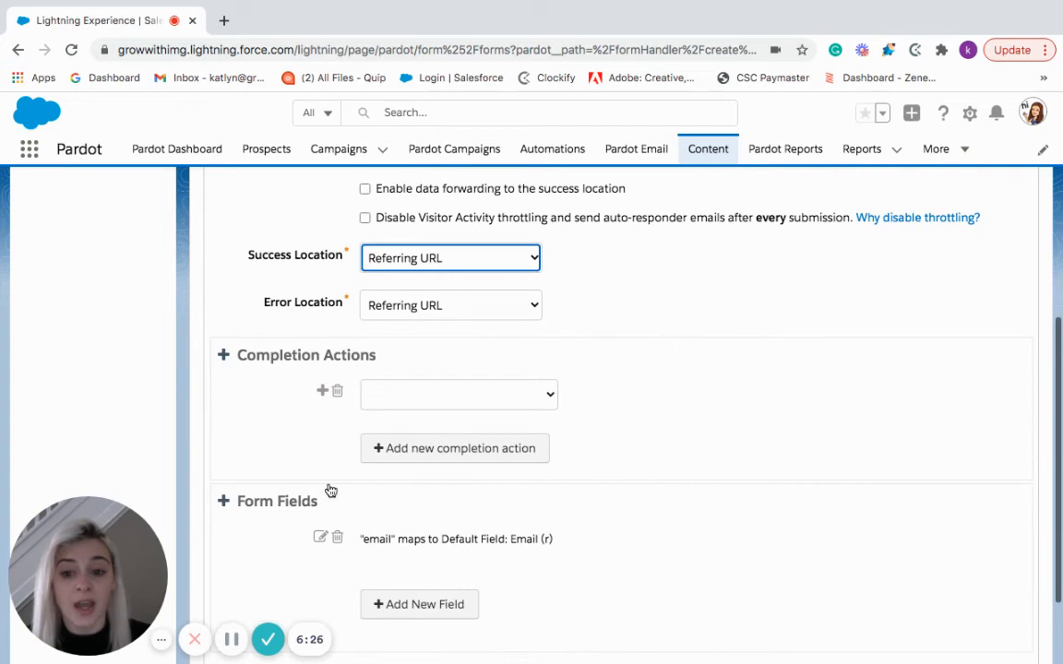
pyautogui.scroll(-3)
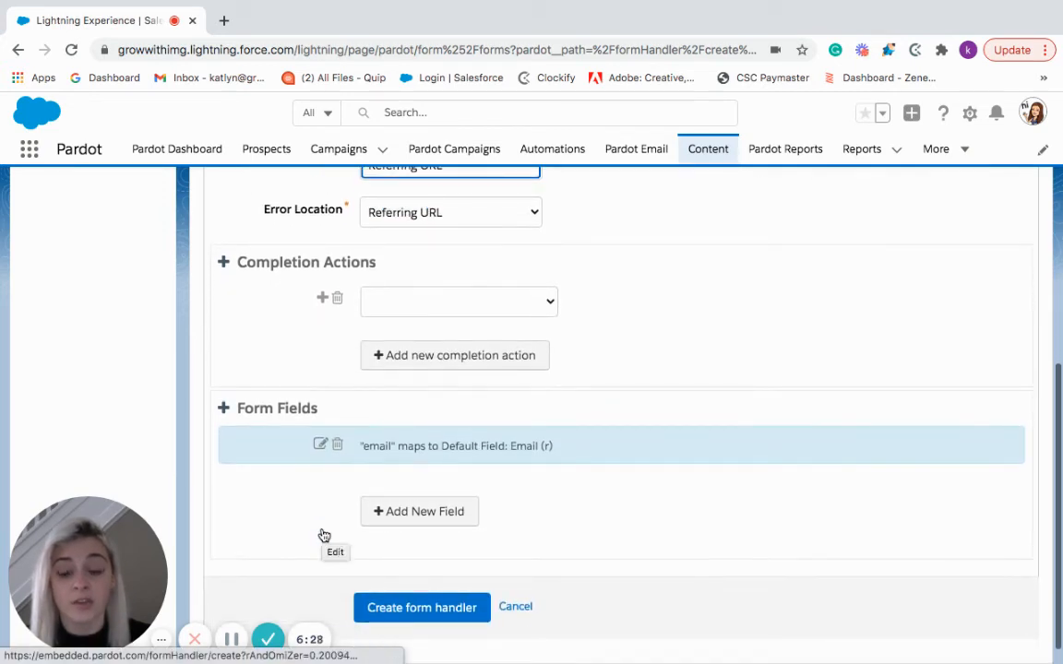
pyautogui.moveTo(323, 533)
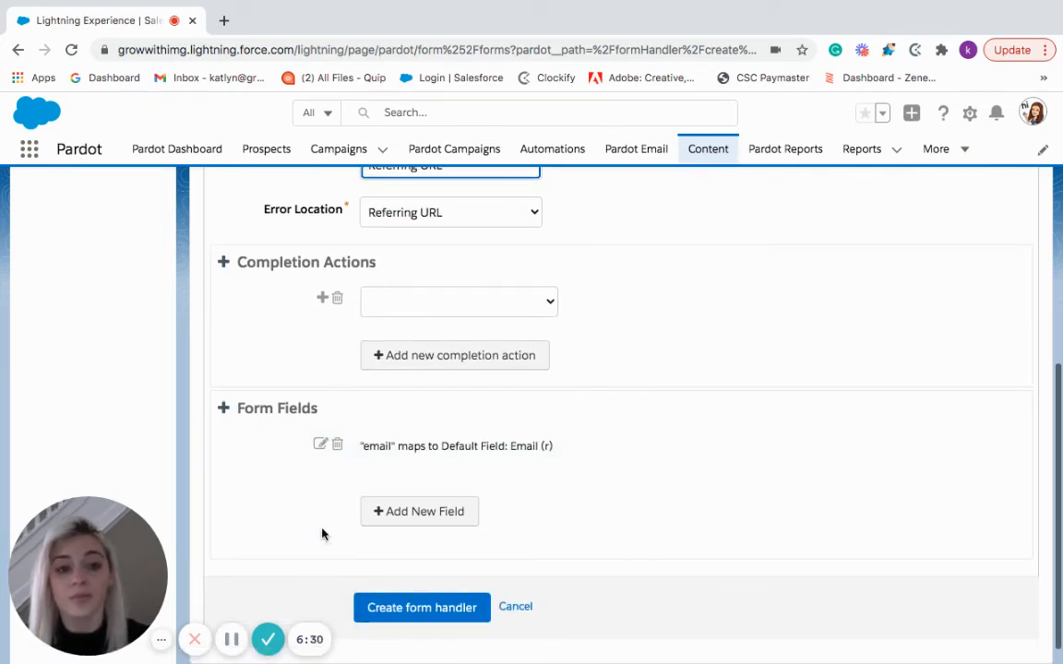
pyautogui.moveTo(419, 511)
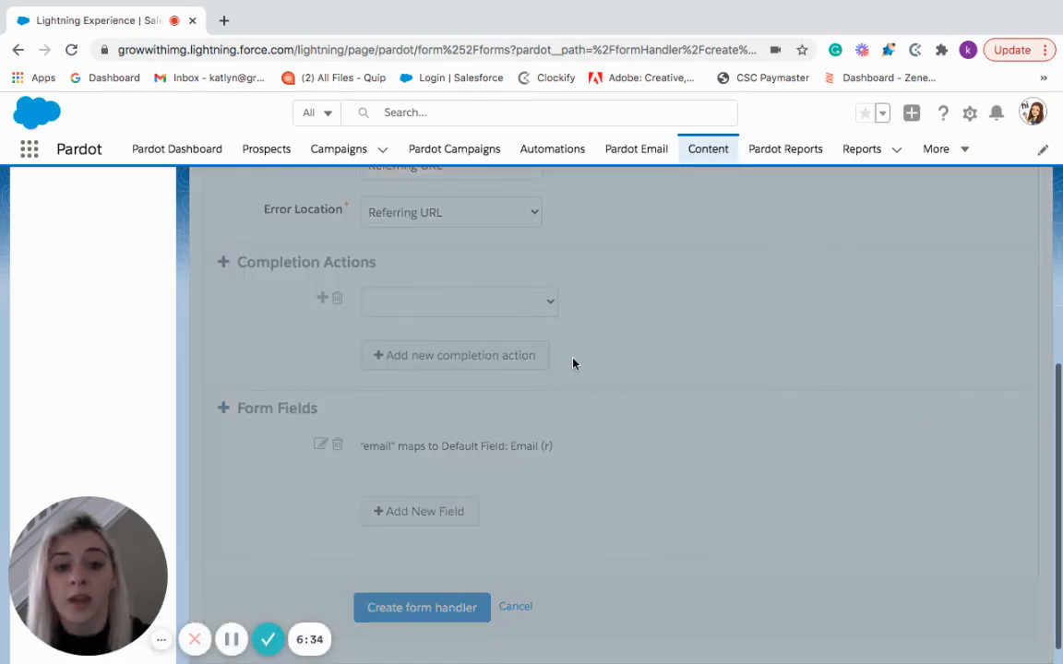
# Add a First Name external field mapped to the First Name prospect field and save it
pyautogui.click(321, 443)
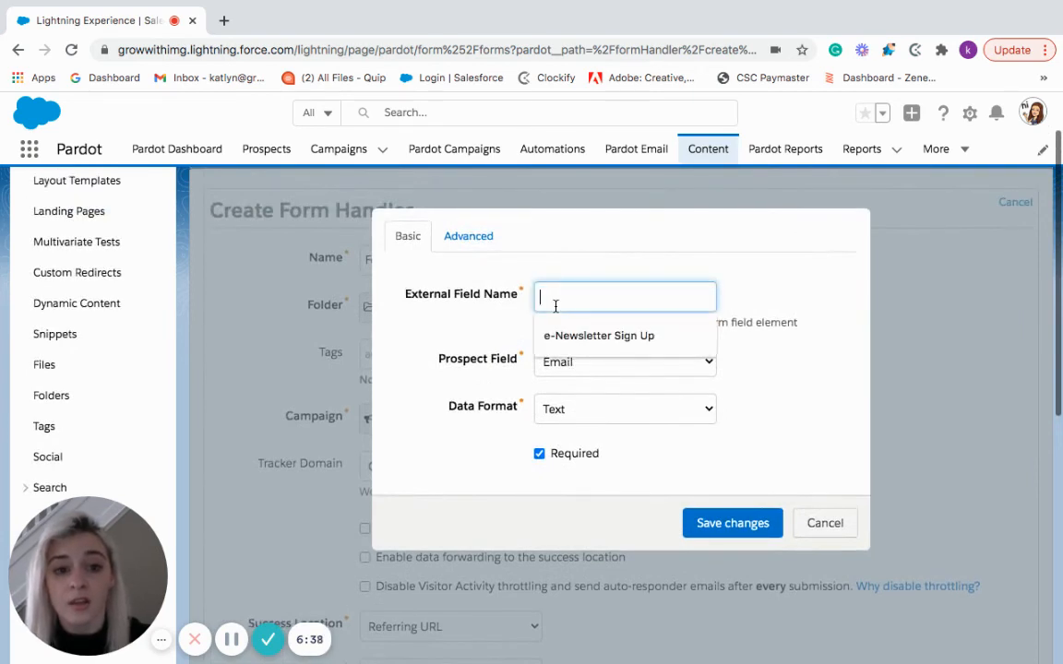
pyautogui.write('First Name')
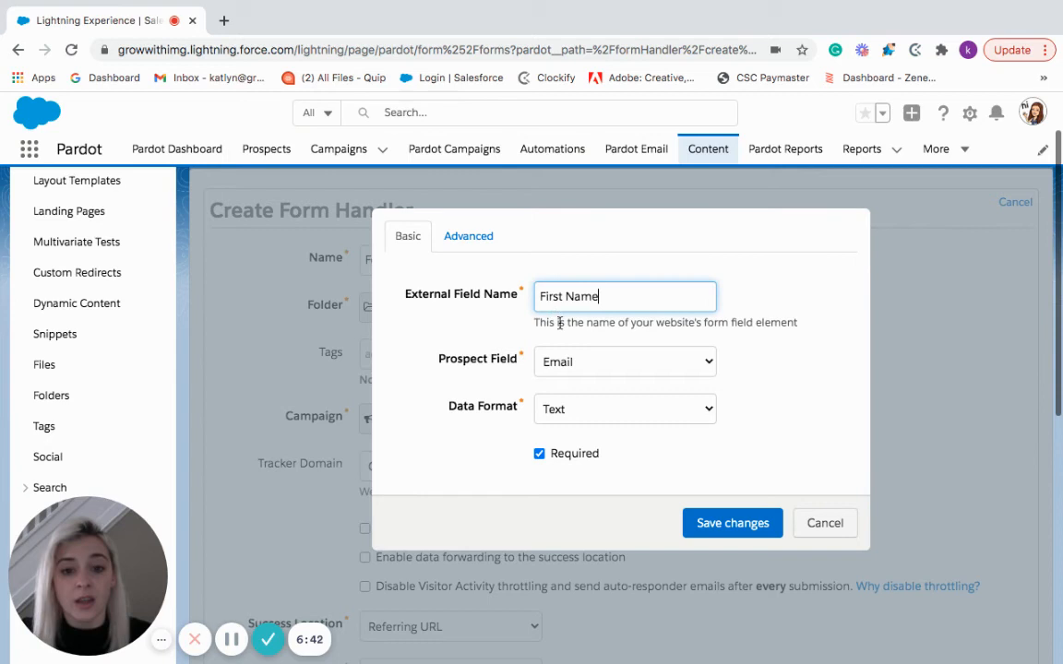
pyautogui.click(624, 360)
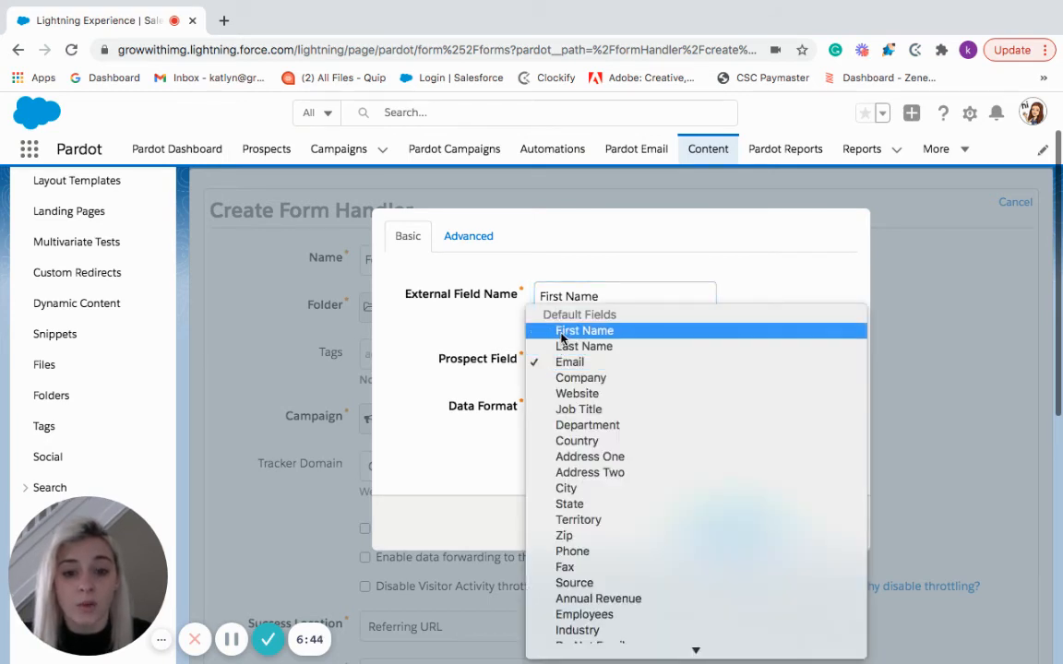
pyautogui.click(583, 331)
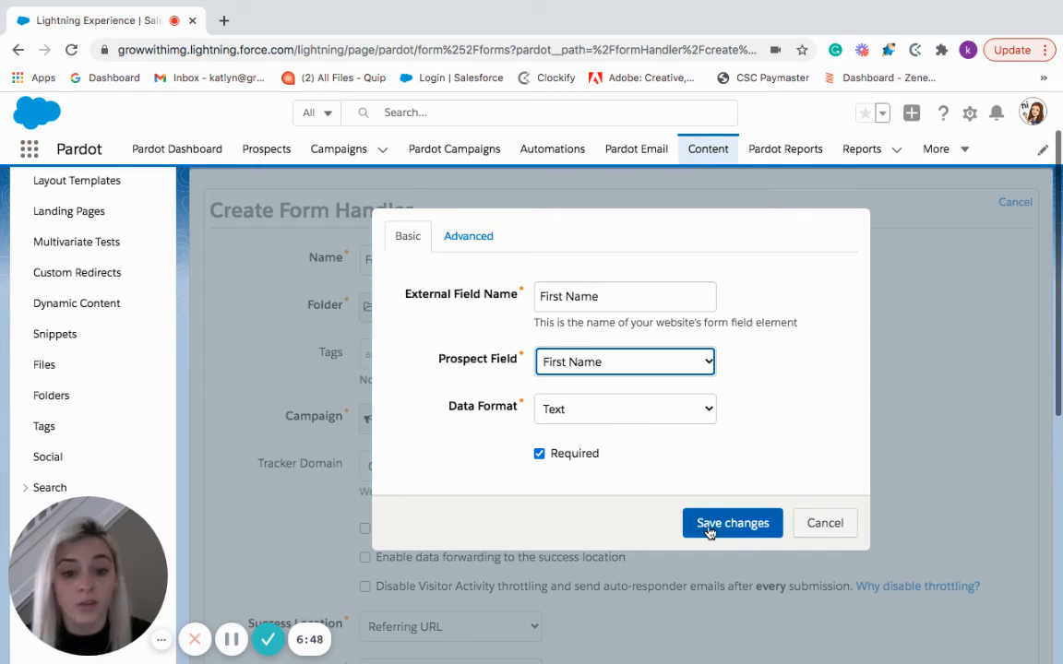
pyautogui.click(731, 525)
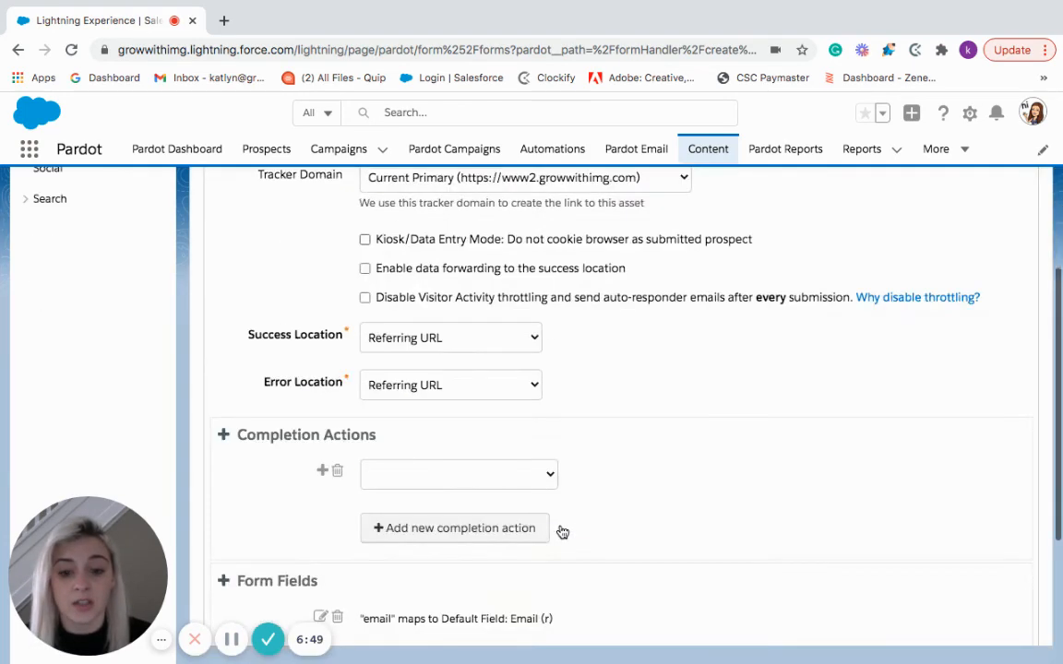
pyautogui.scroll(-3)
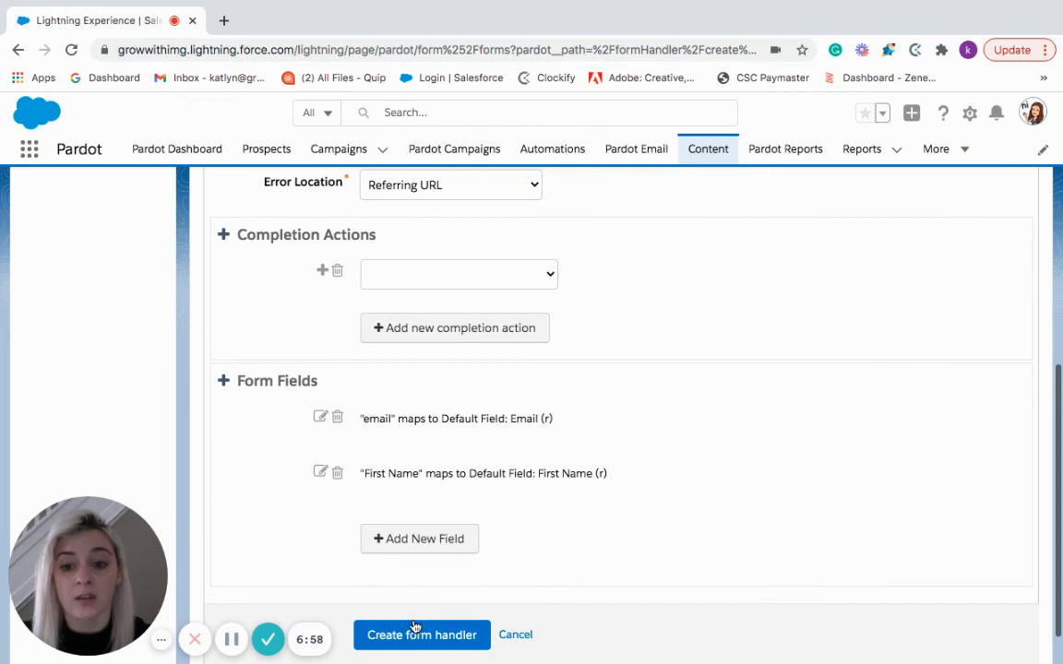
# Create the Form Training Test form handler and review its endpoint URL and Email/First Name mappings
pyautogui.click(421, 635)
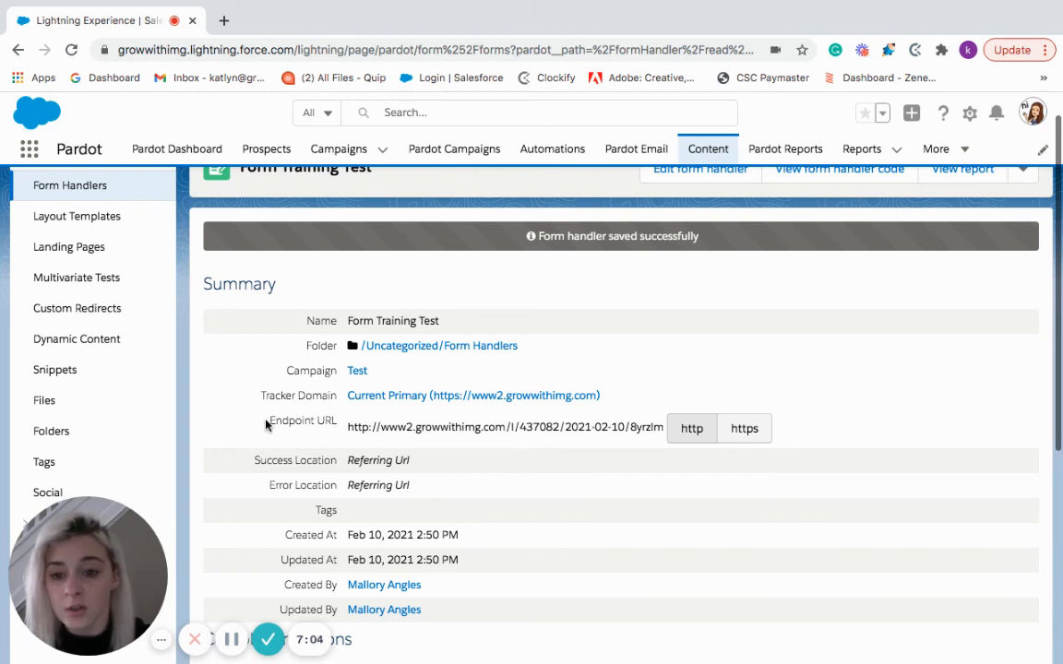
pyautogui.doubleClick(302, 421)
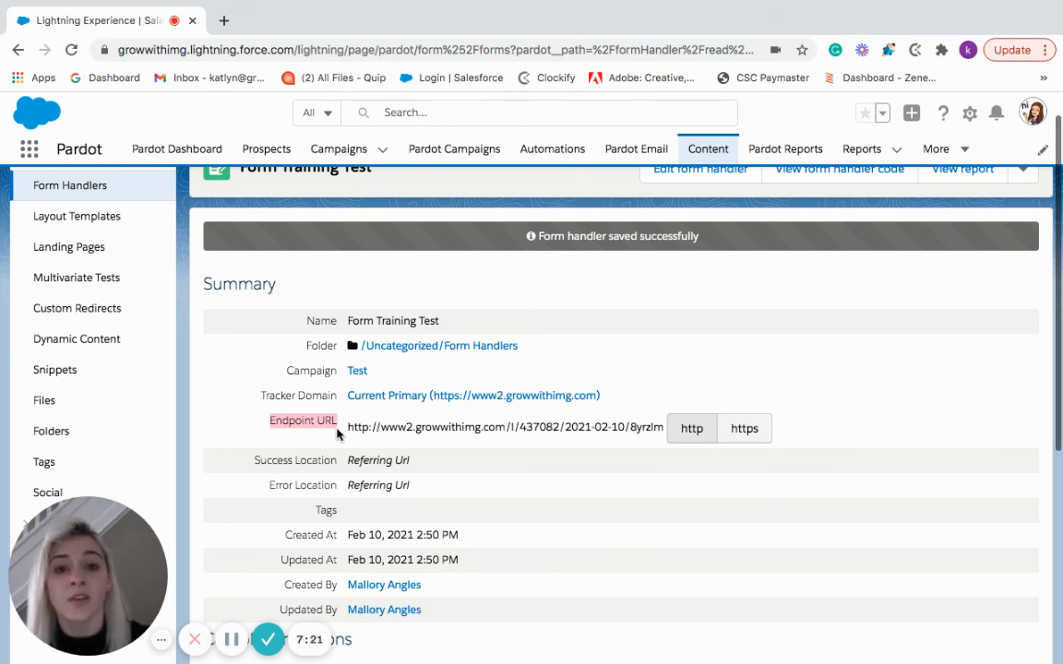
pyautogui.moveTo(360, 451)
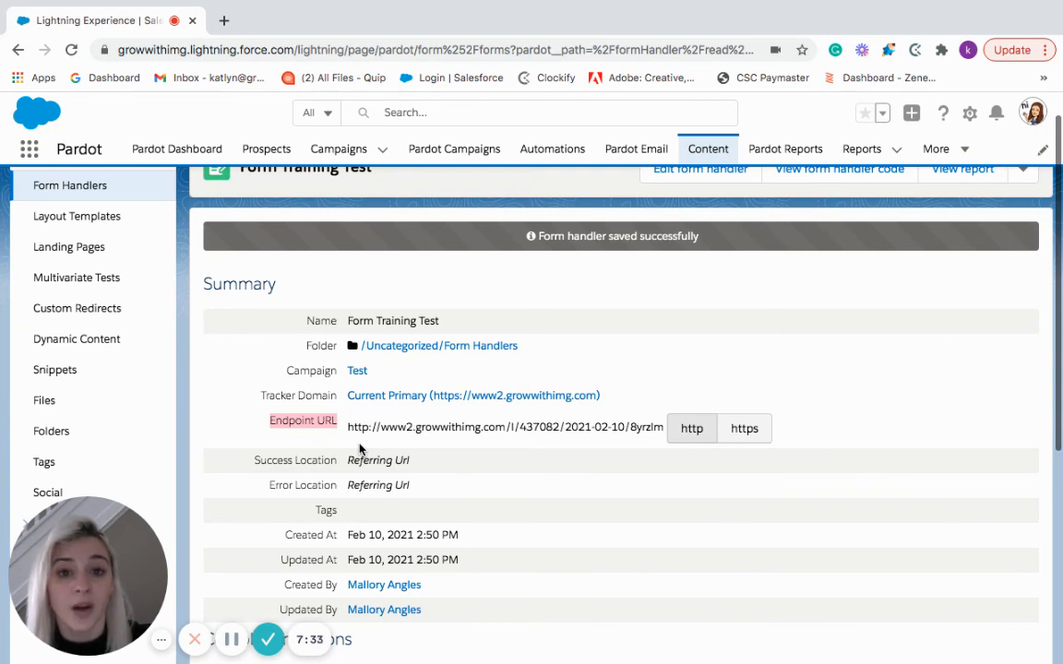
pyautogui.scroll(-3)
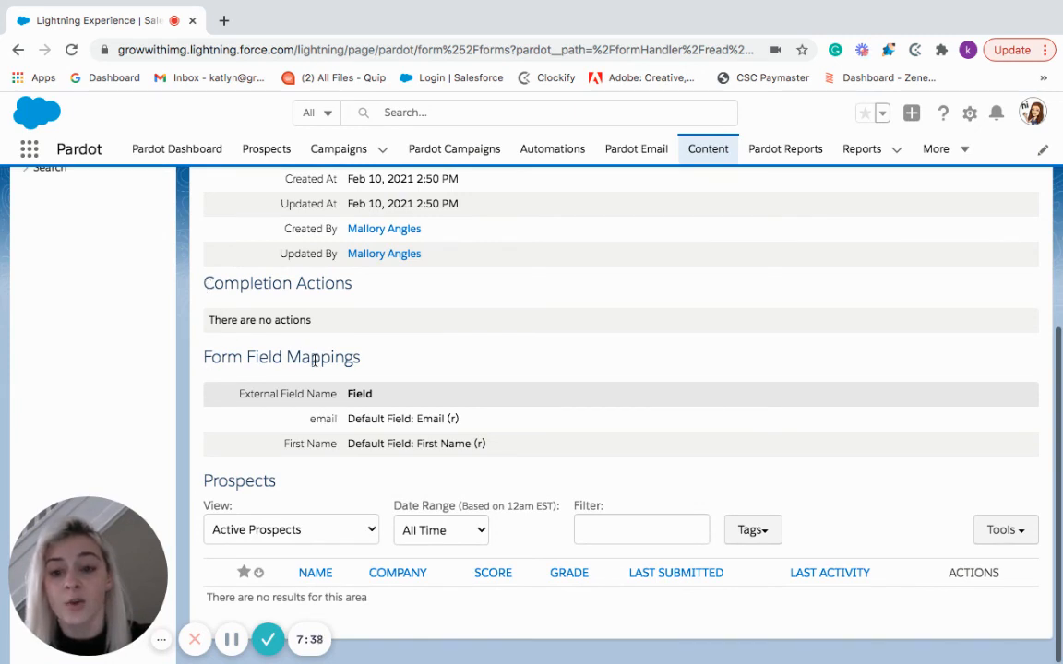
pyautogui.moveTo(373, 620)
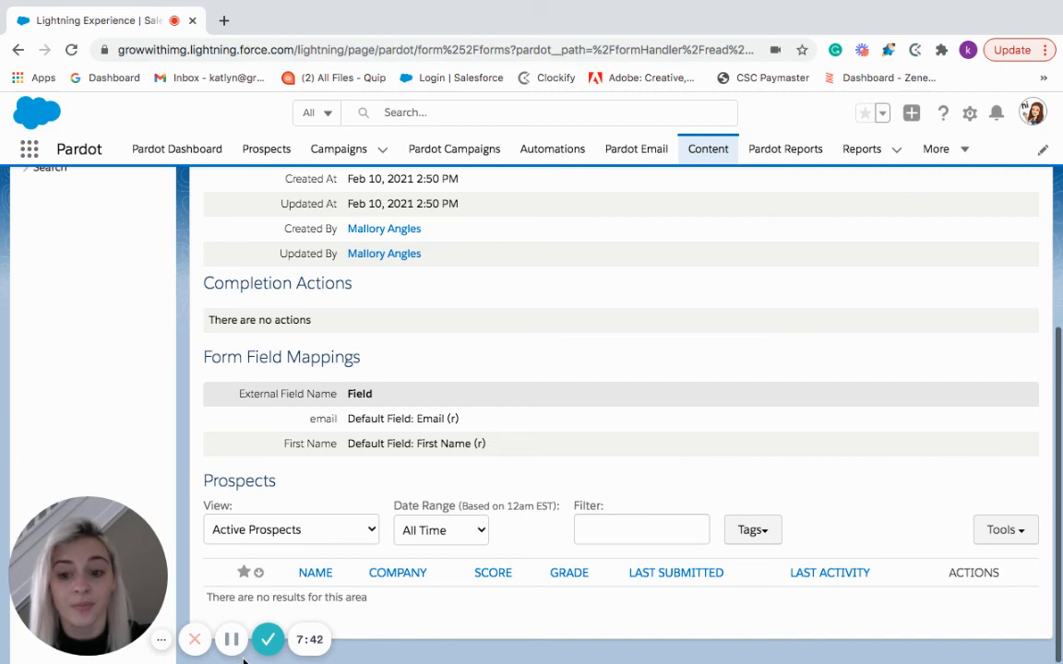
pyautogui.moveTo(267, 639)
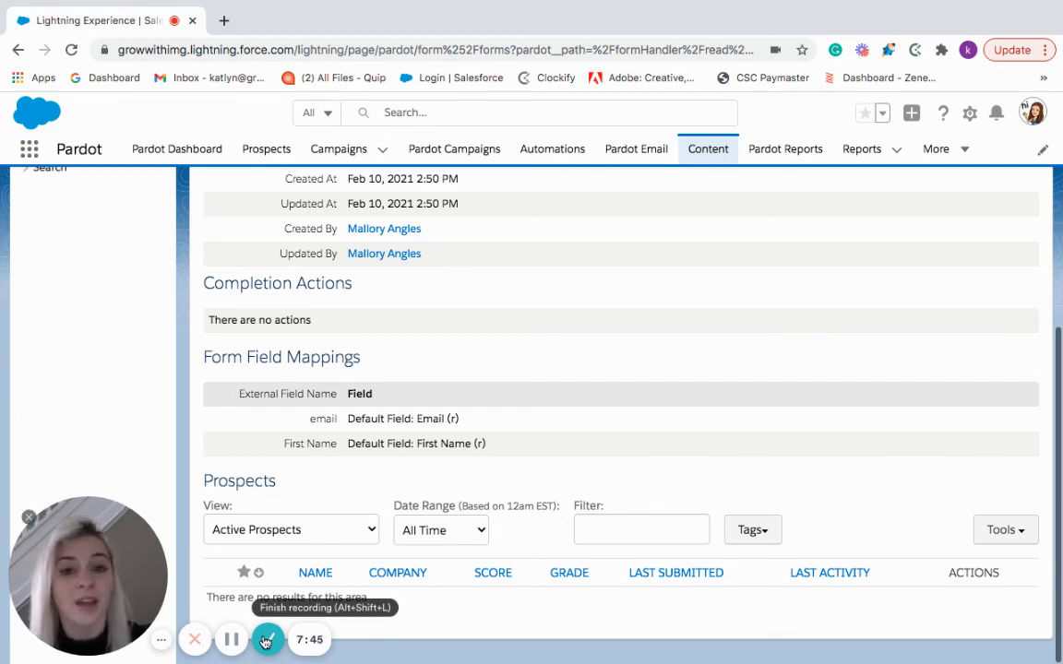